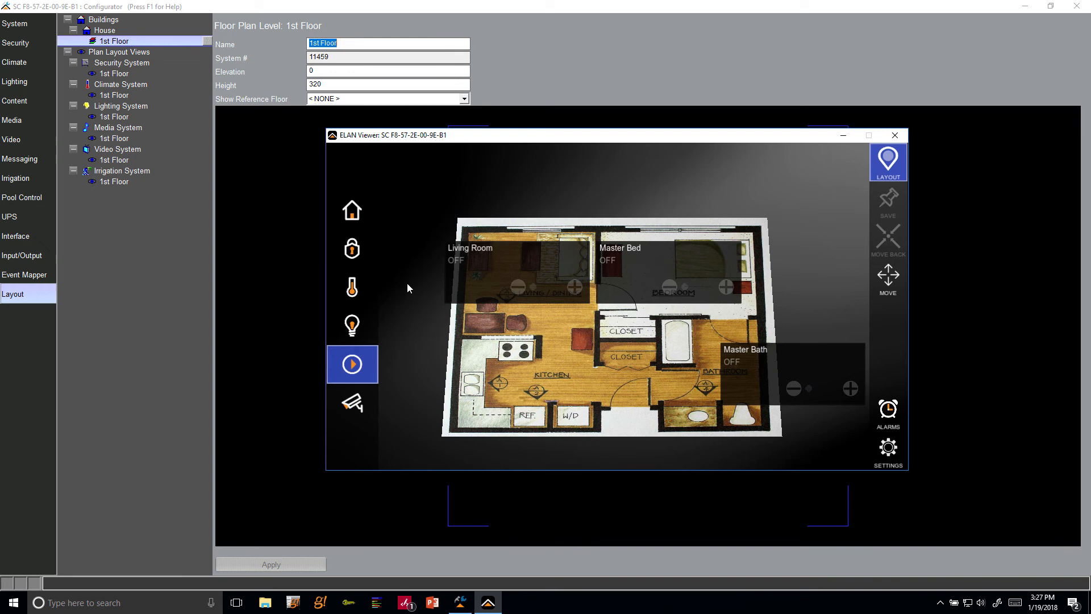
- Close the ELAN Viewer preview to show the 1st Floor plan layout again
left_click(894, 135)
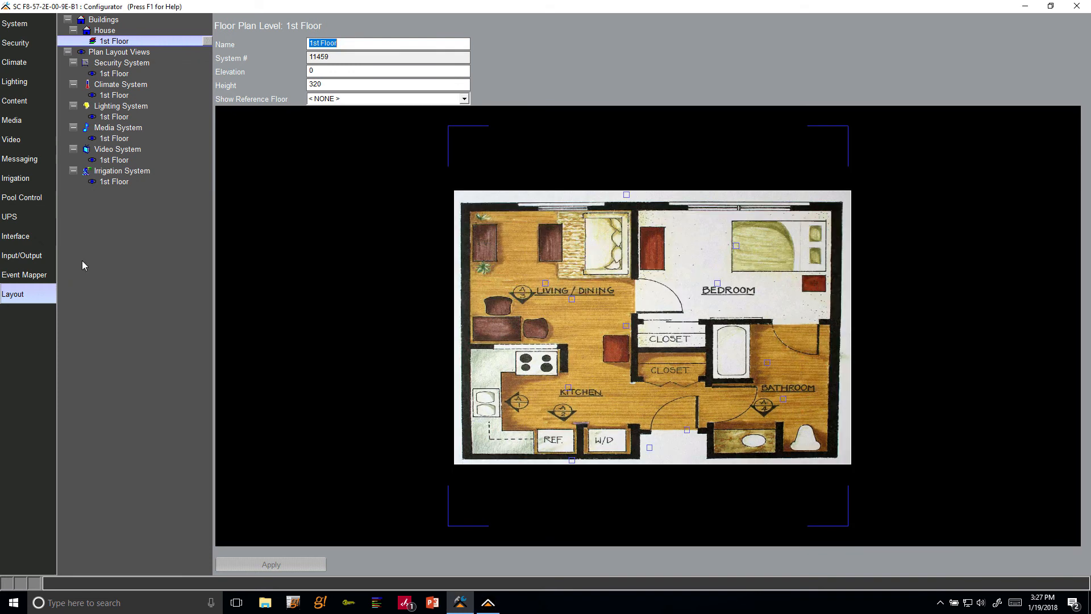
mouse_move(97, 259)
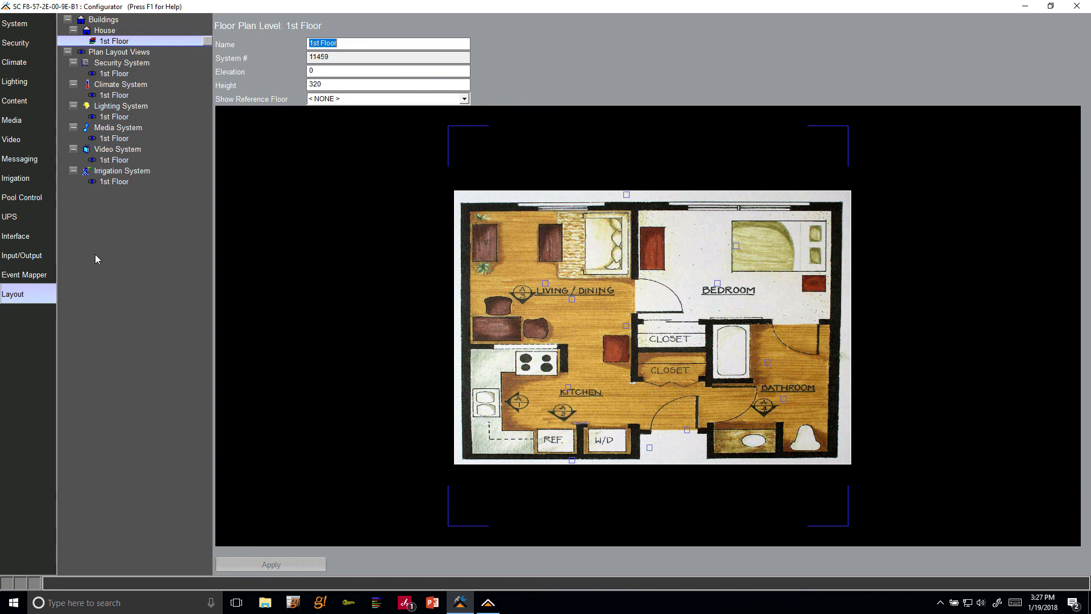
mouse_move(509, 205)
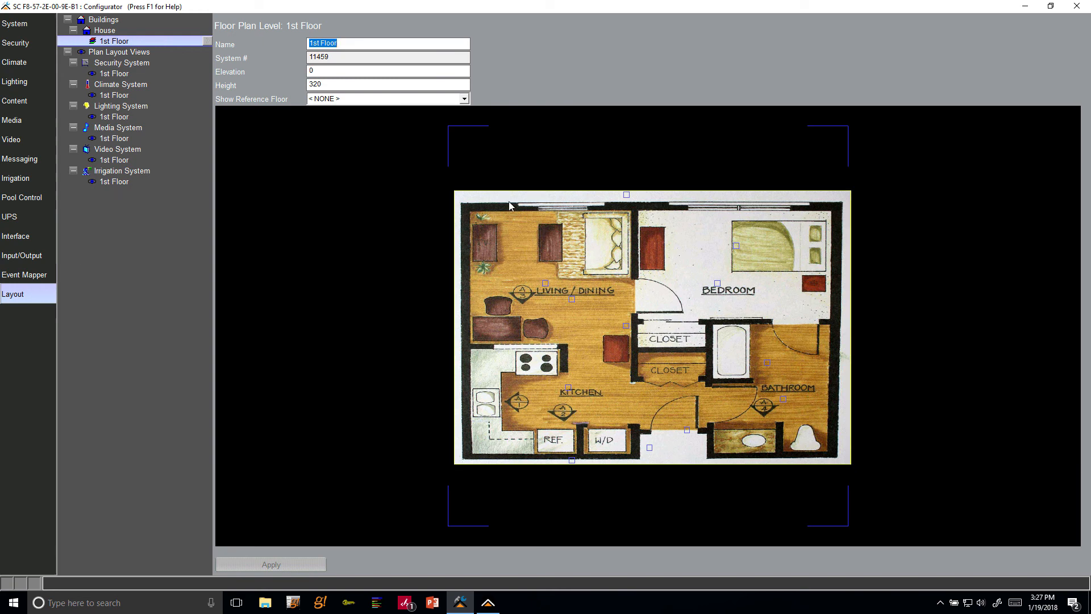
mouse_move(829, 226)
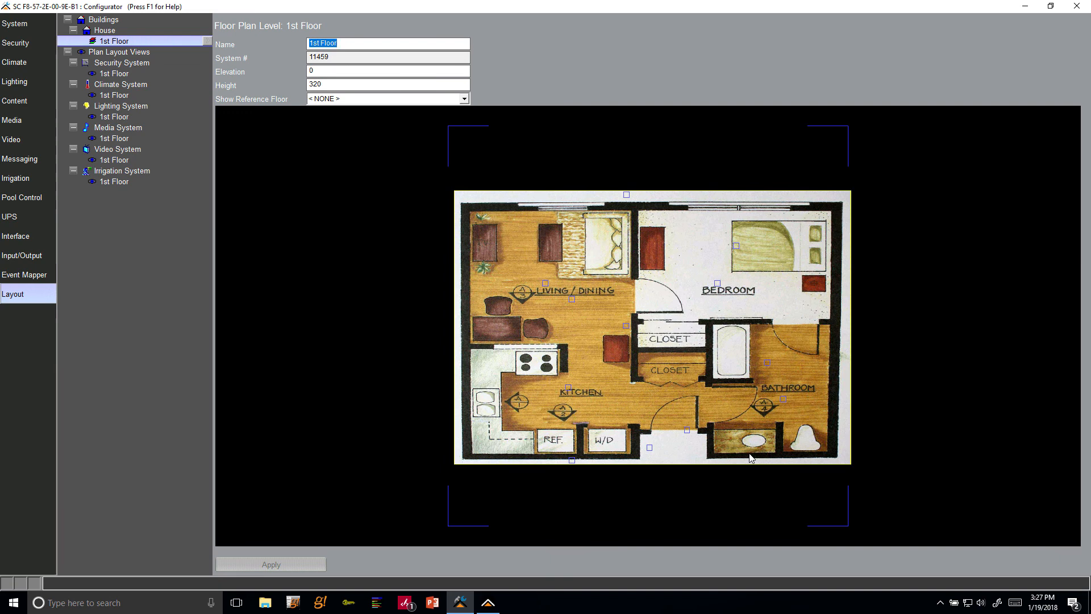
mouse_move(562, 242)
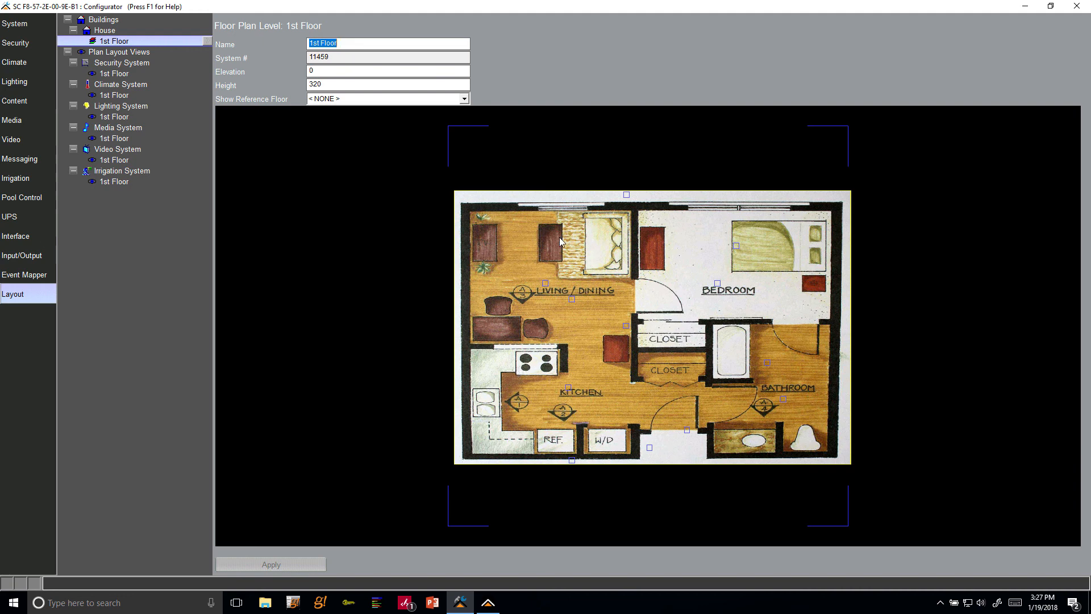
mouse_move(485, 374)
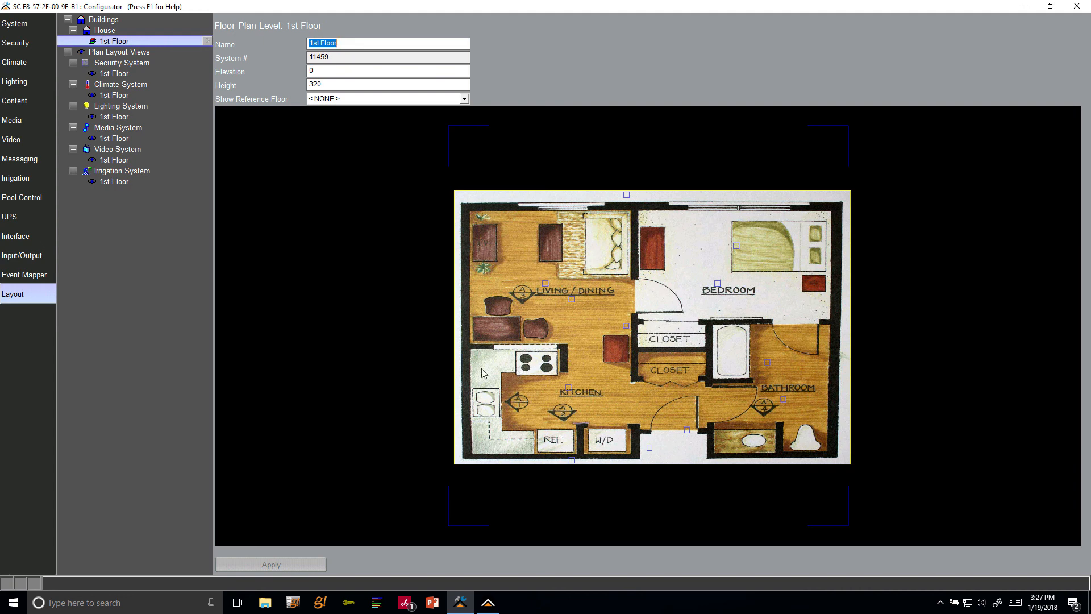
mouse_move(302, 341)
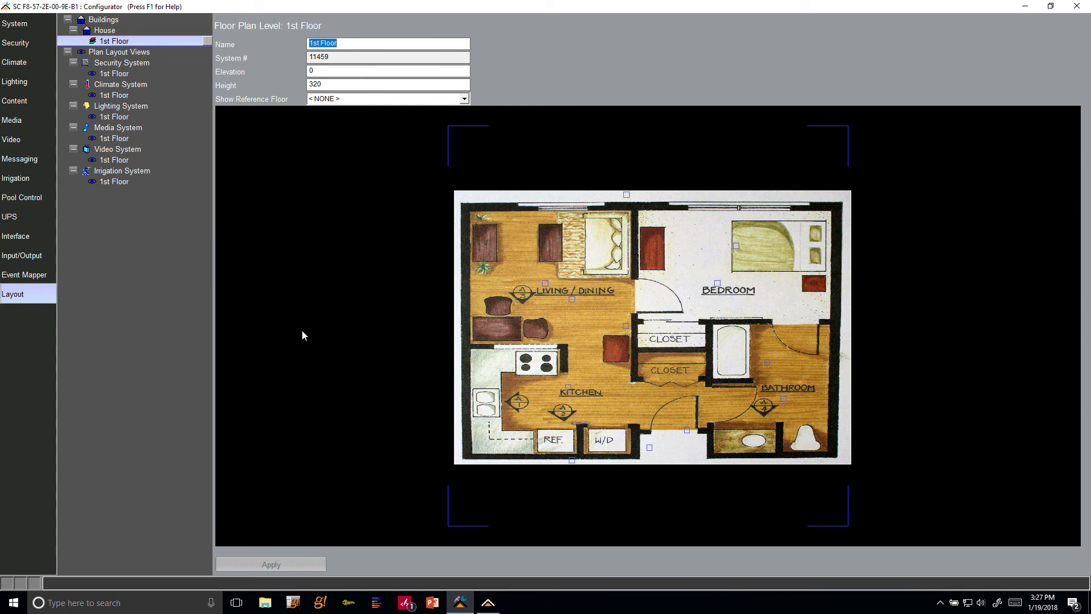
mouse_move(515, 159)
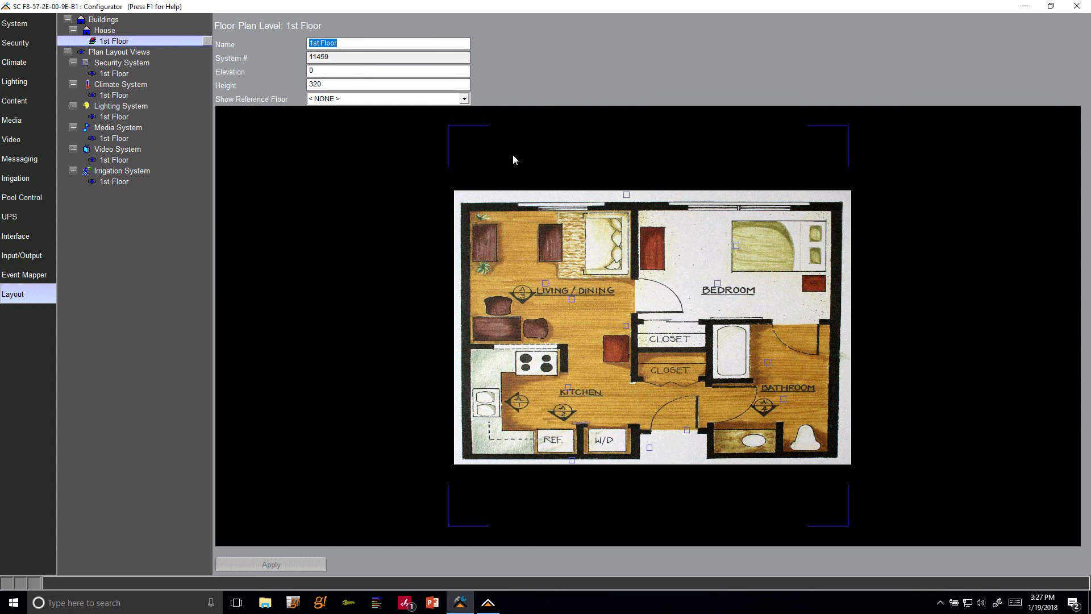
- Start a Create Ortho-Wall from the canvas menu along the plan's top wall
right_click(487, 159)
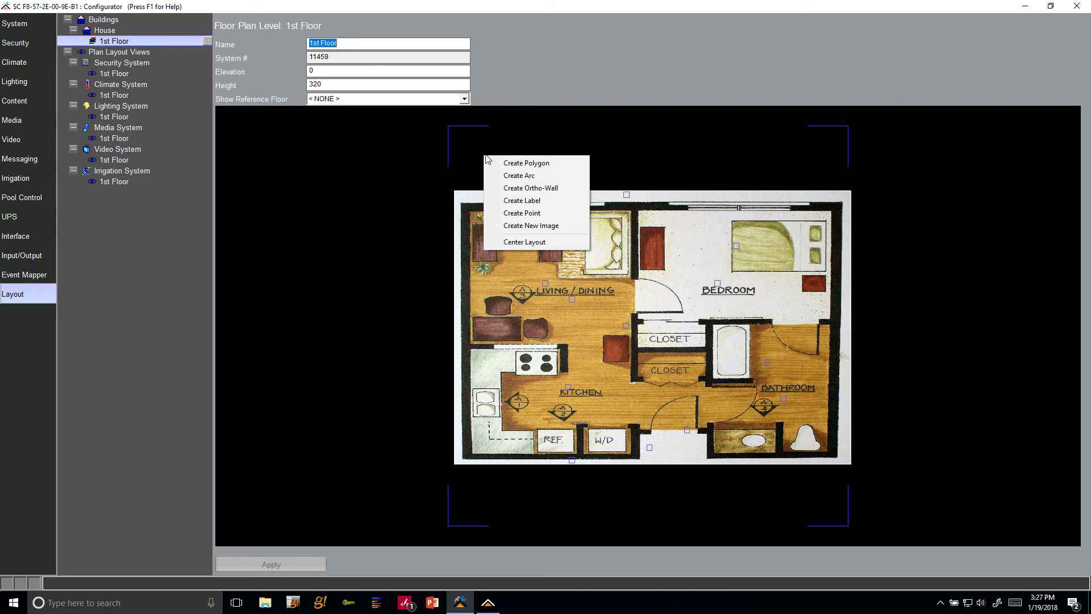
mouse_move(531, 187)
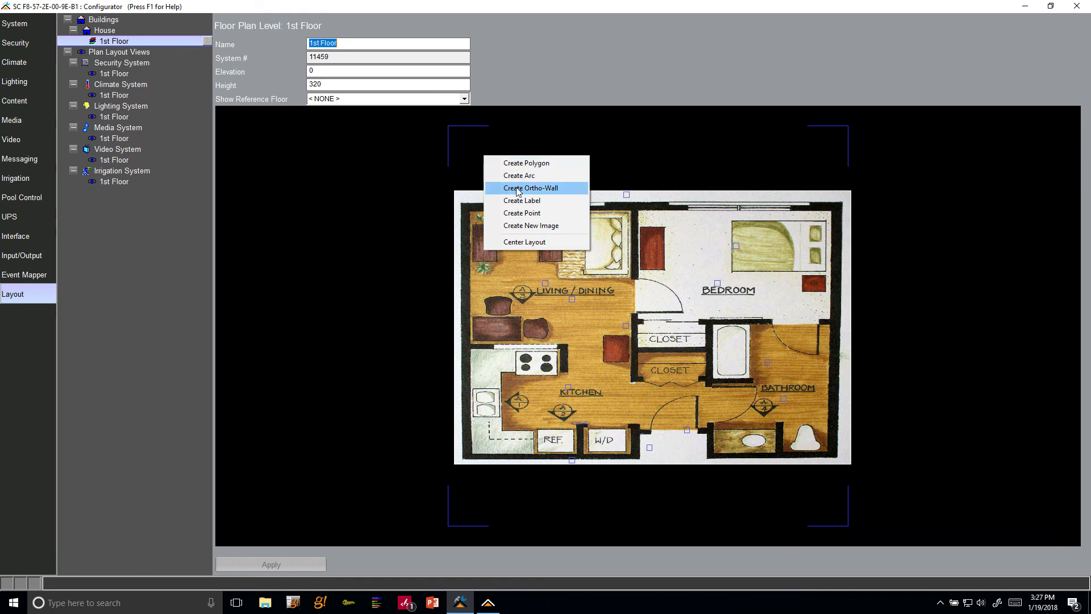
left_click(531, 188)
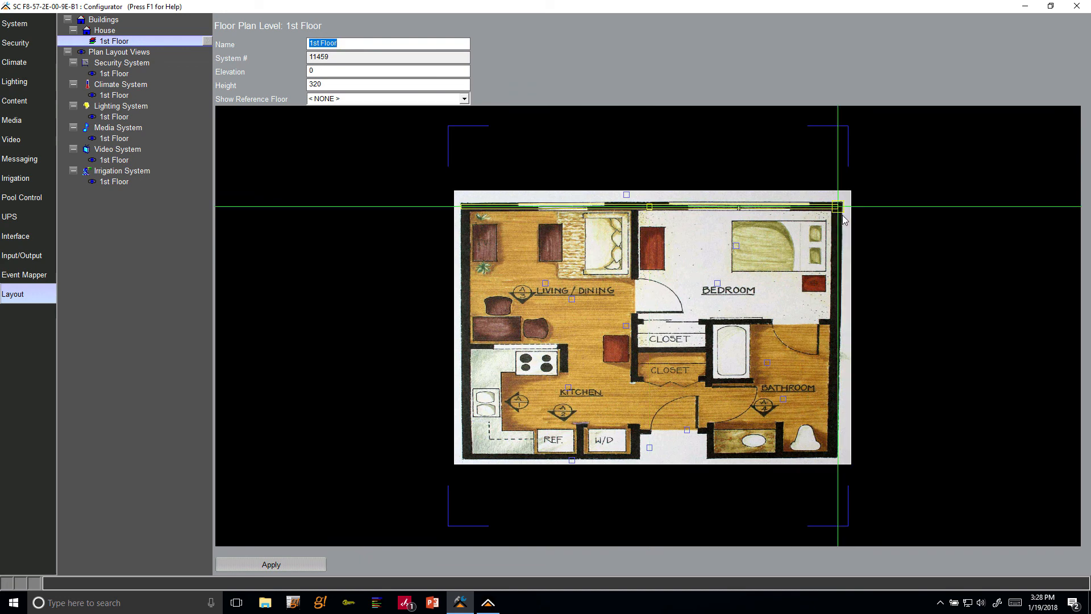
- Add wall vertices down the right side to the plan's bottom-right corner
right_click(839, 206)
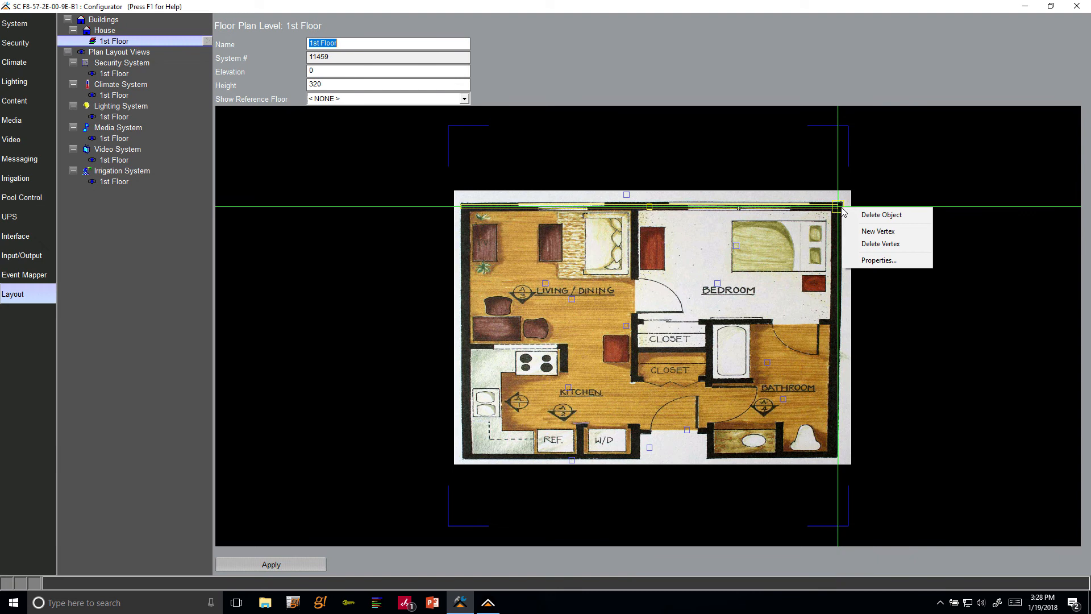
mouse_move(878, 231)
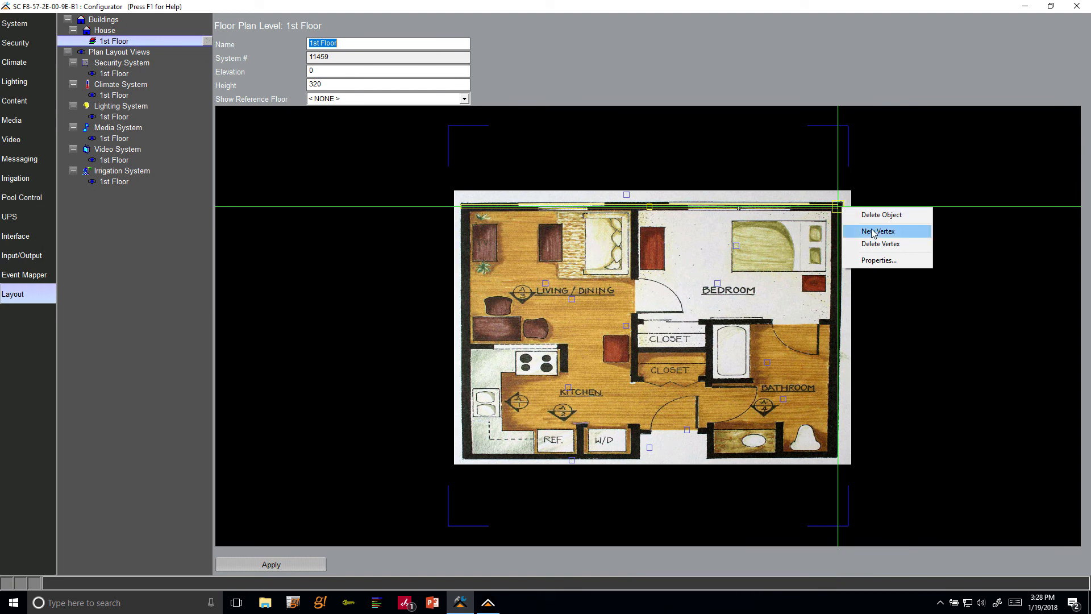
left_click(879, 230)
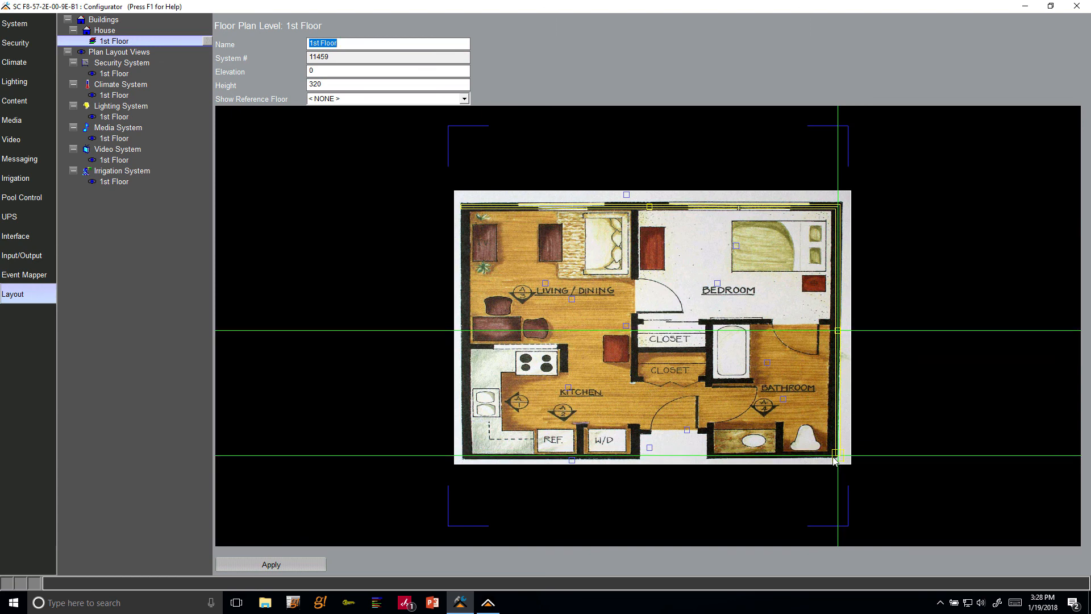
right_click(840, 459)
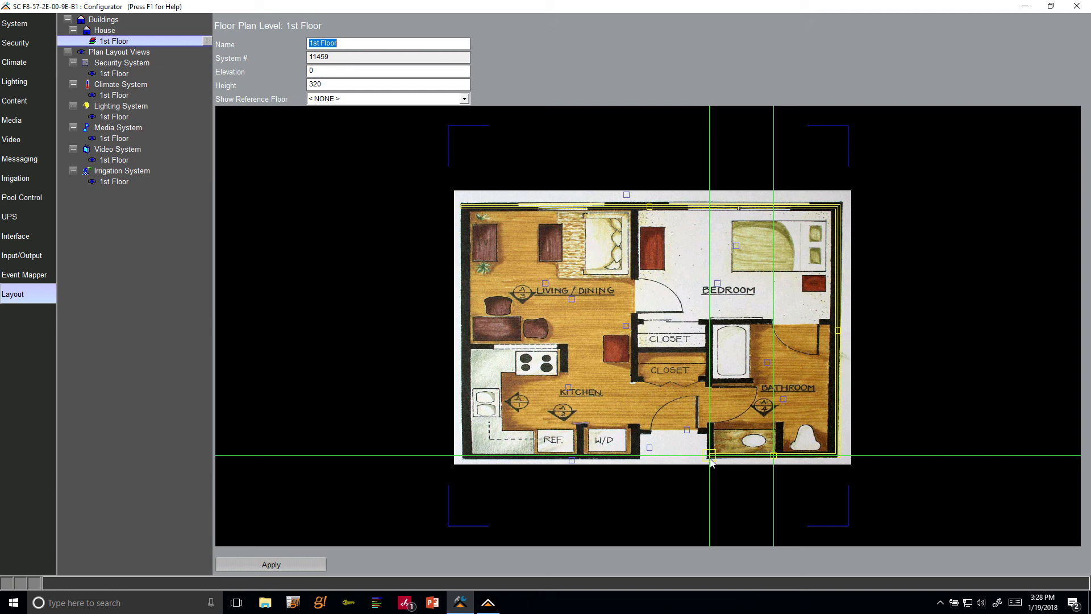
right_click(712, 462)
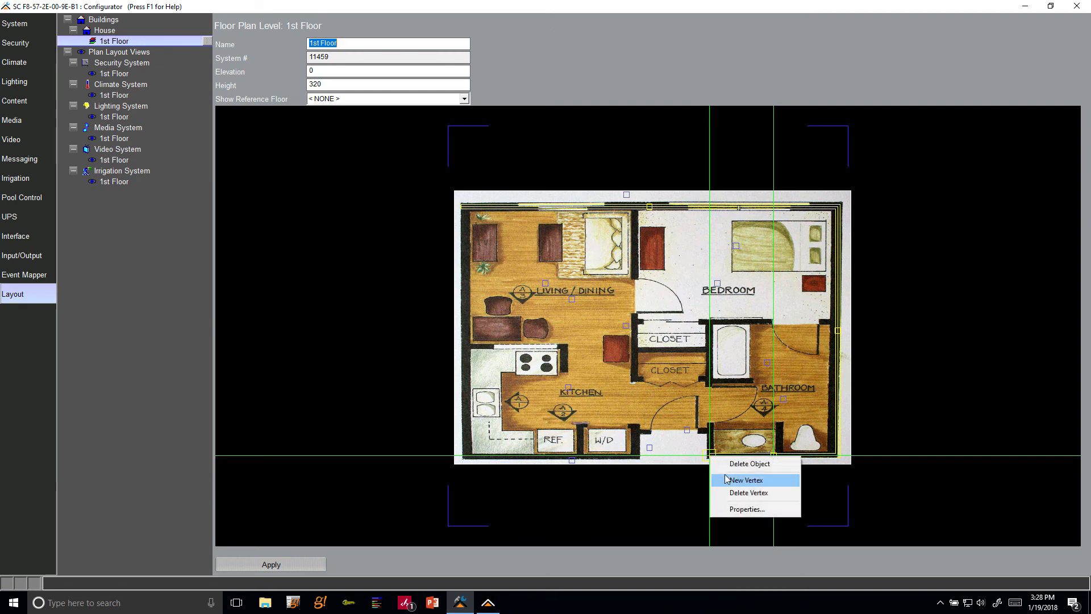
left_click(745, 480)
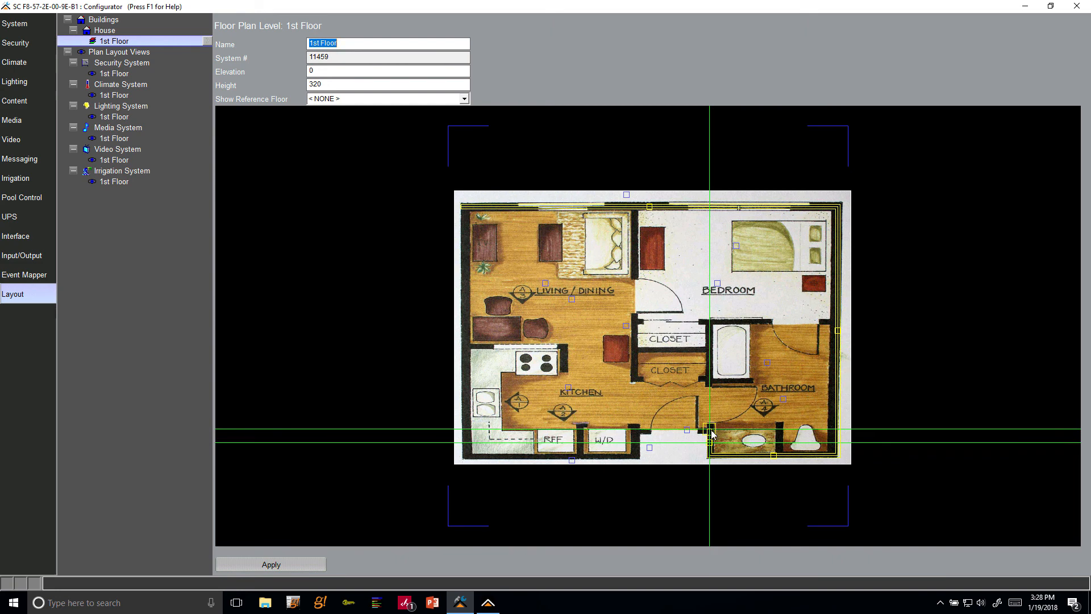
- Add vertices along the bottom wall's jogs past the bathroom and closet to the bottom-left corner
right_click(709, 435)
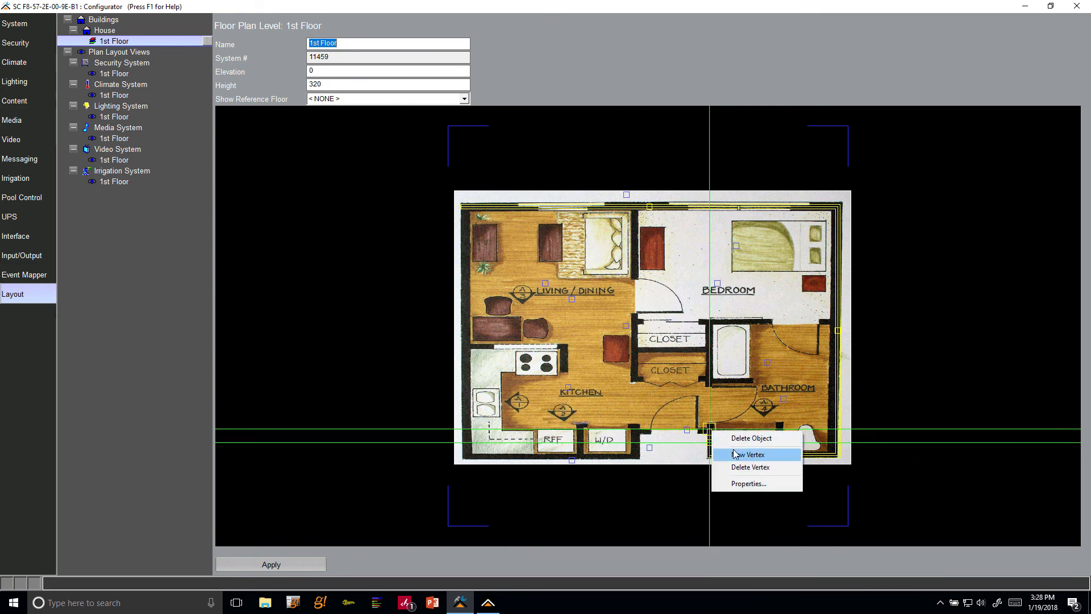
mouse_move(735, 454)
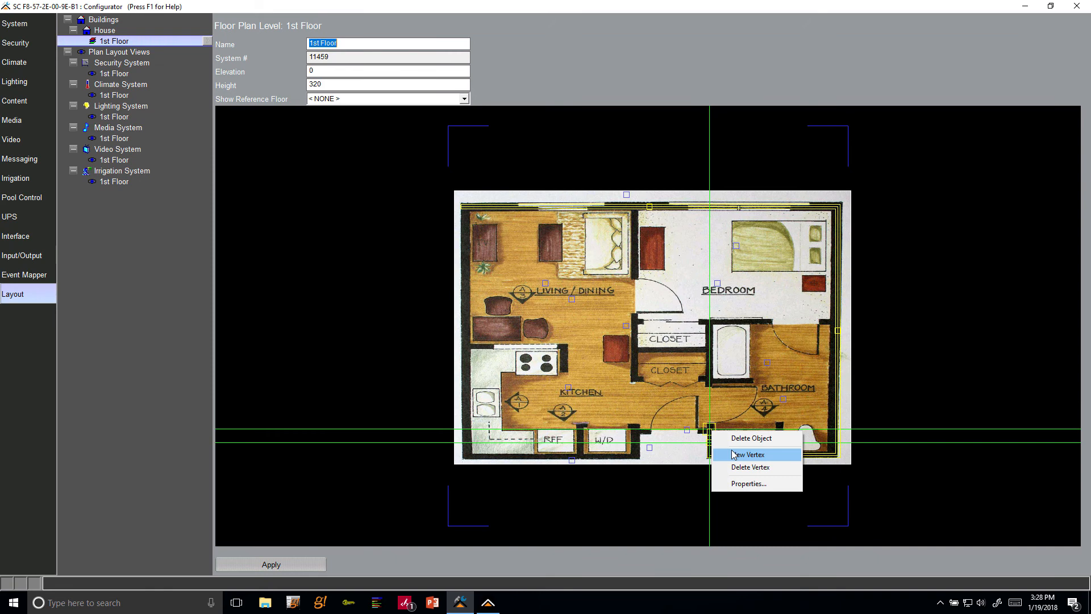
mouse_move(734, 457)
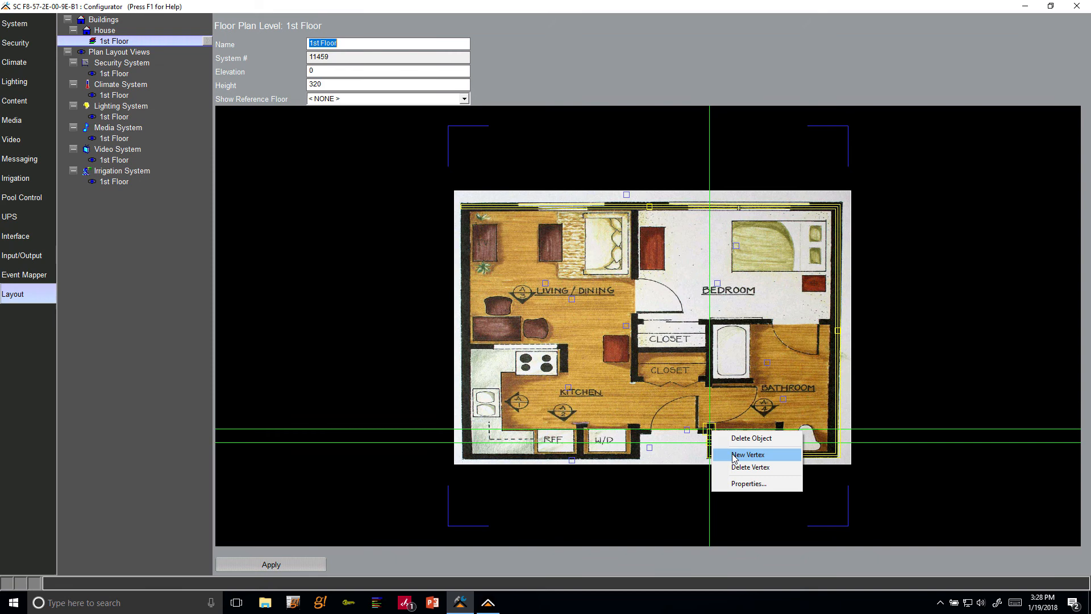
left_click(748, 455)
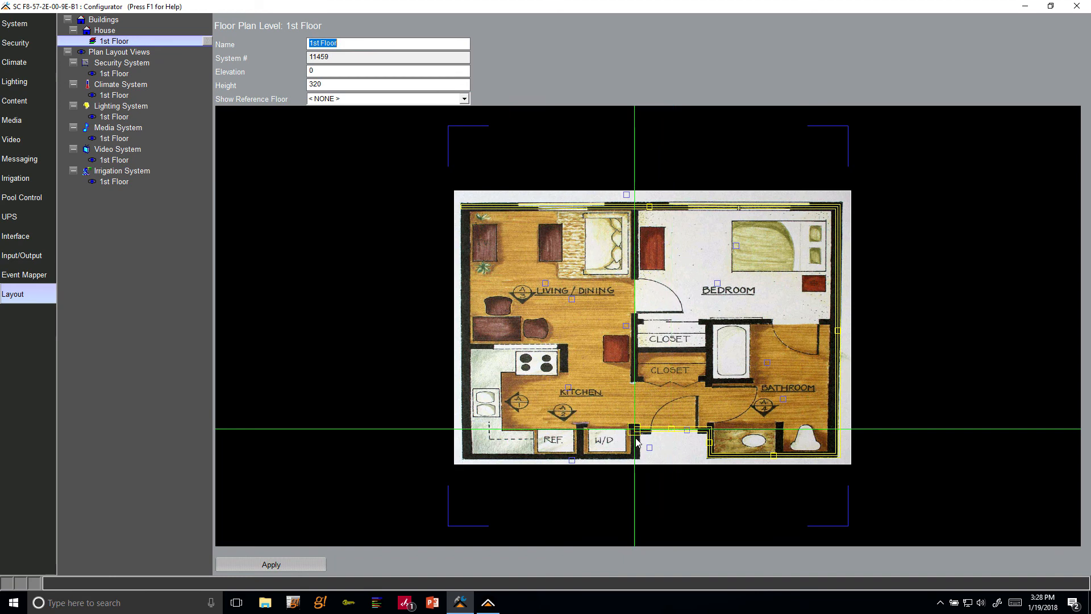
right_click(634, 427)
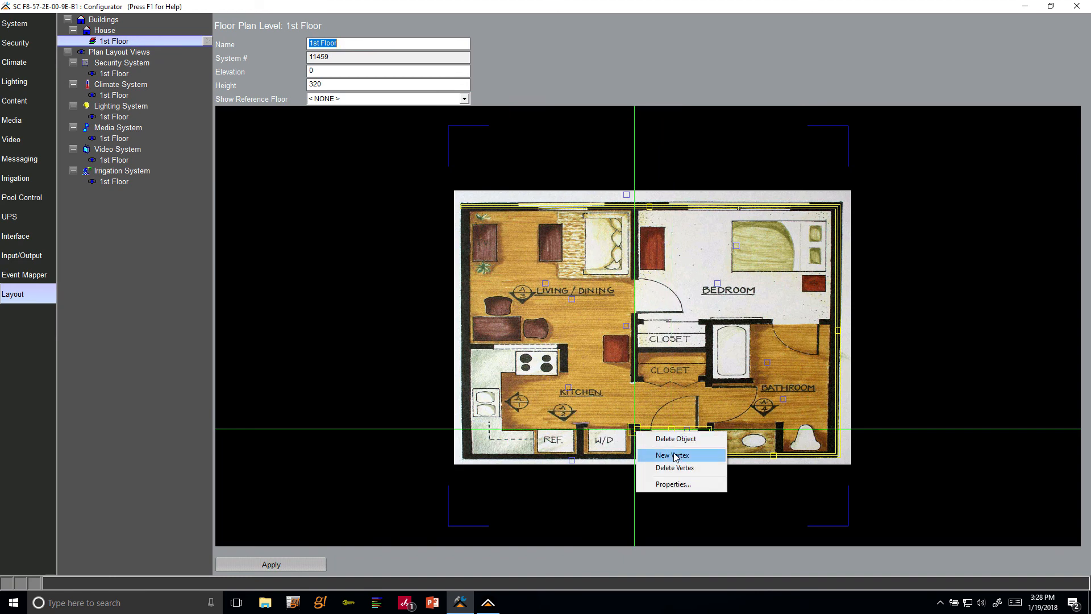
left_click(672, 454)
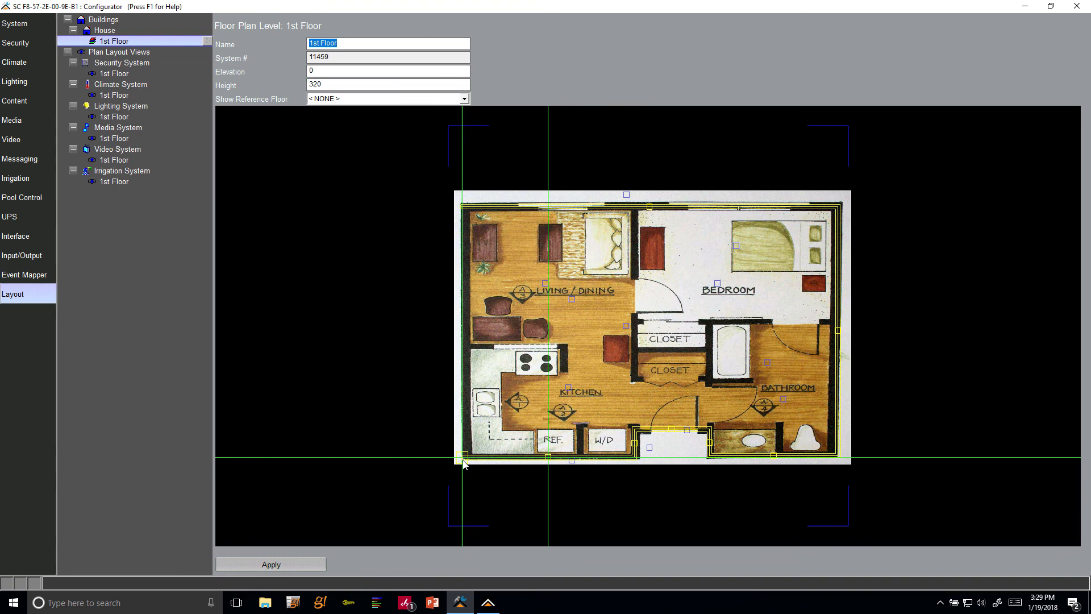
right_click(464, 463)
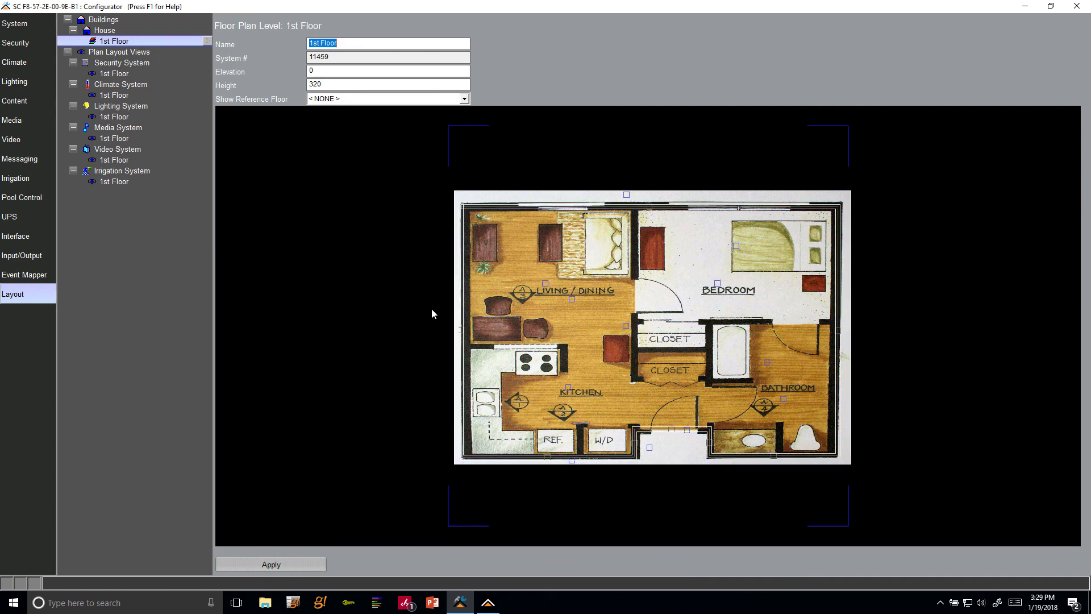
mouse_move(577, 440)
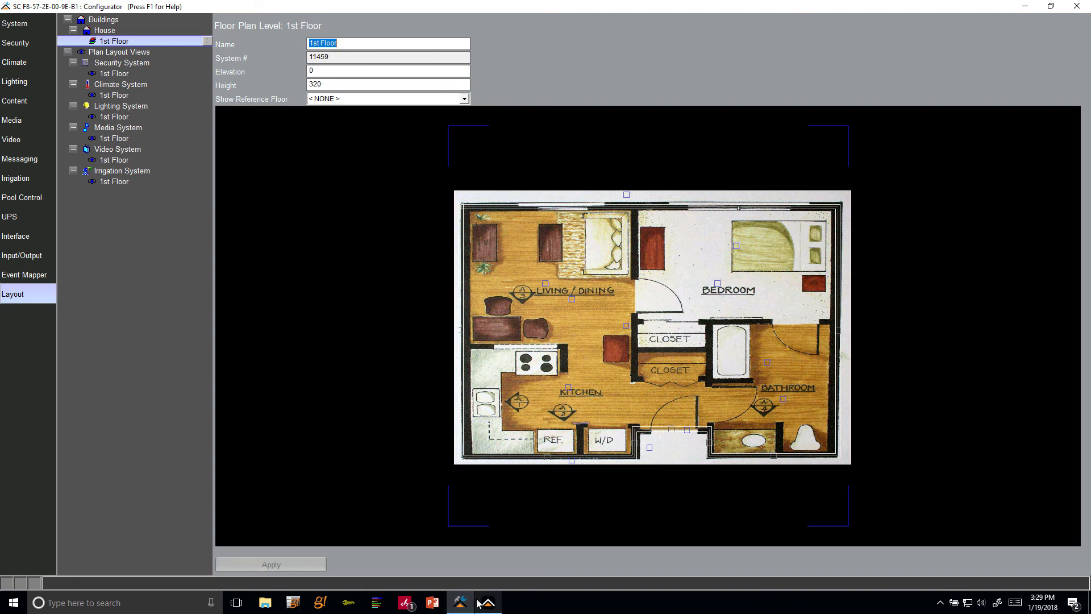
- Preview the ortho walls in ELAN Viewer's 3D layout, then close the viewer
left_click(486, 602)
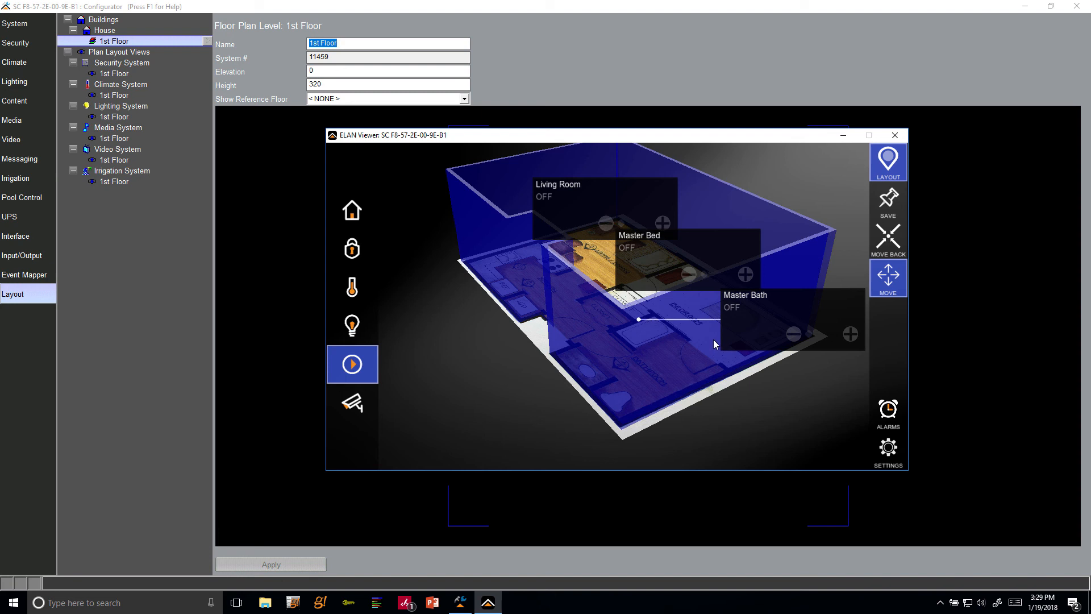
mouse_move(706, 343)
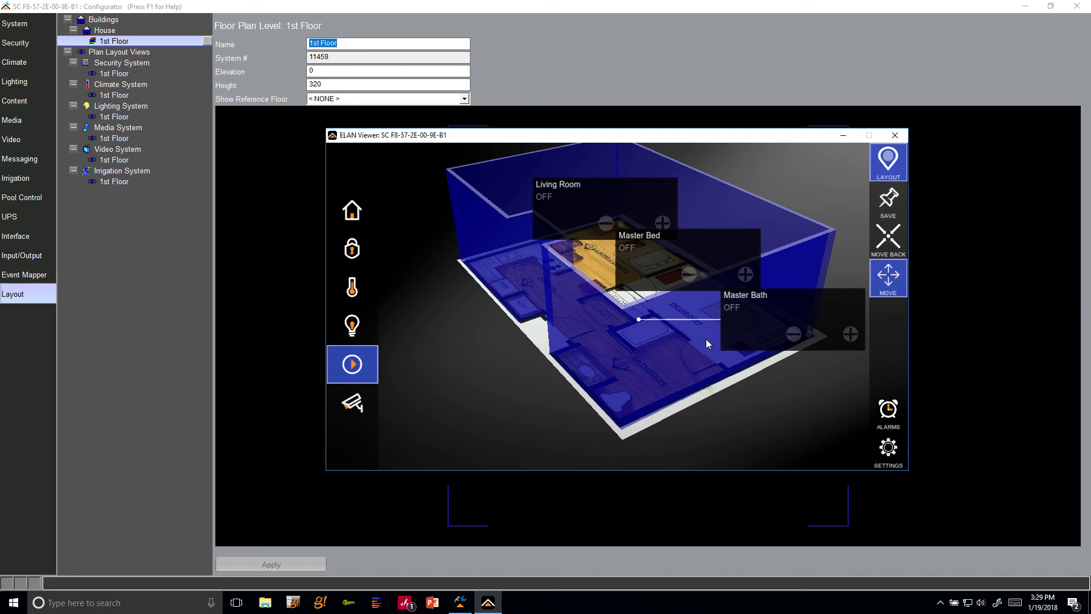
left_click(893, 134)
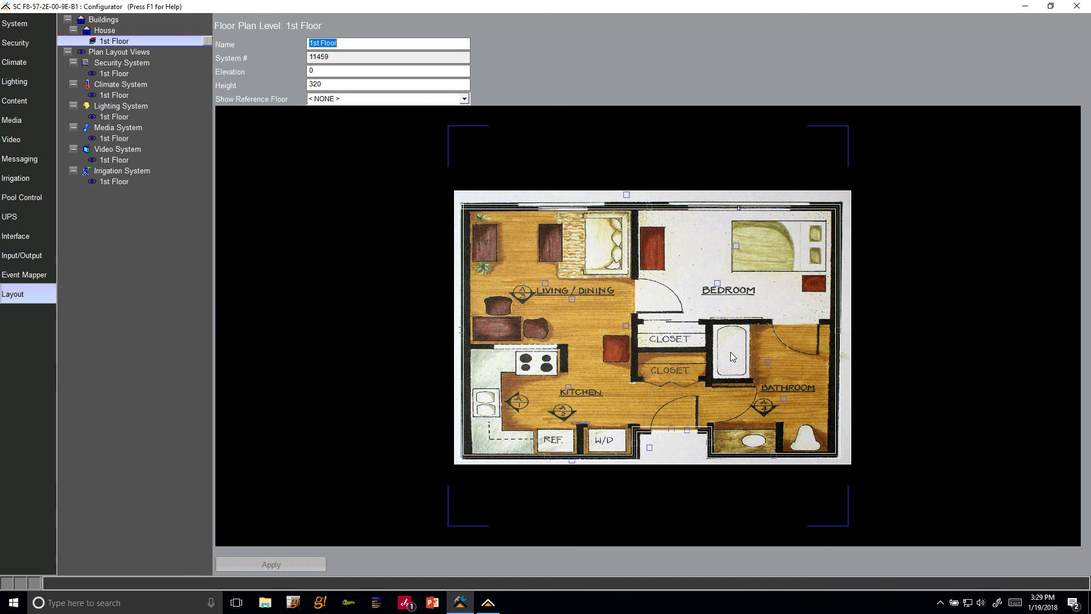
- Start a new Create Ortho-Wall over the floor plan image
right_click(730, 357)
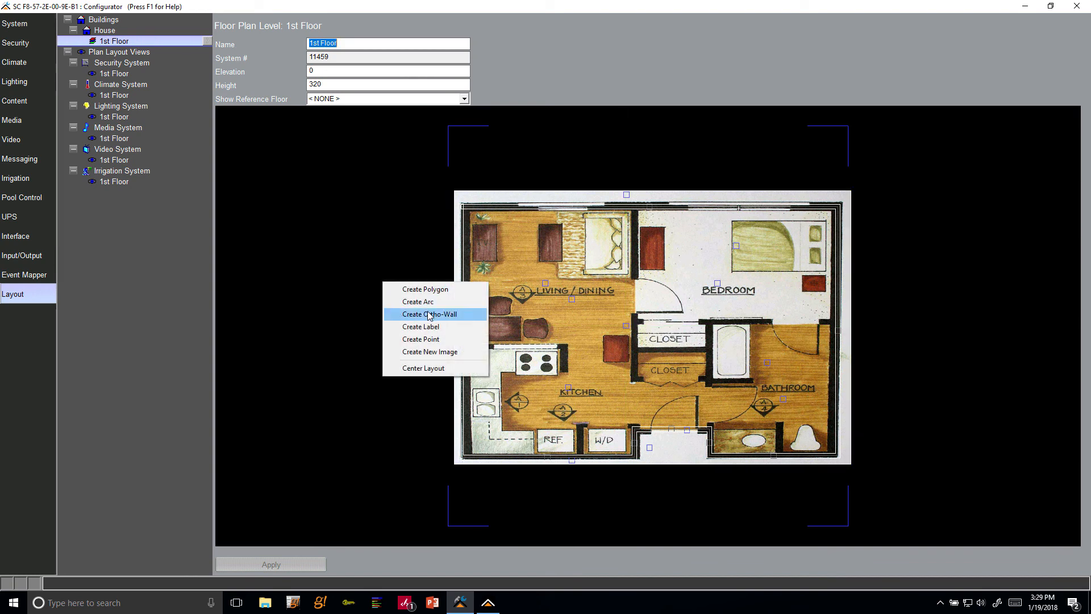
left_click(433, 313)
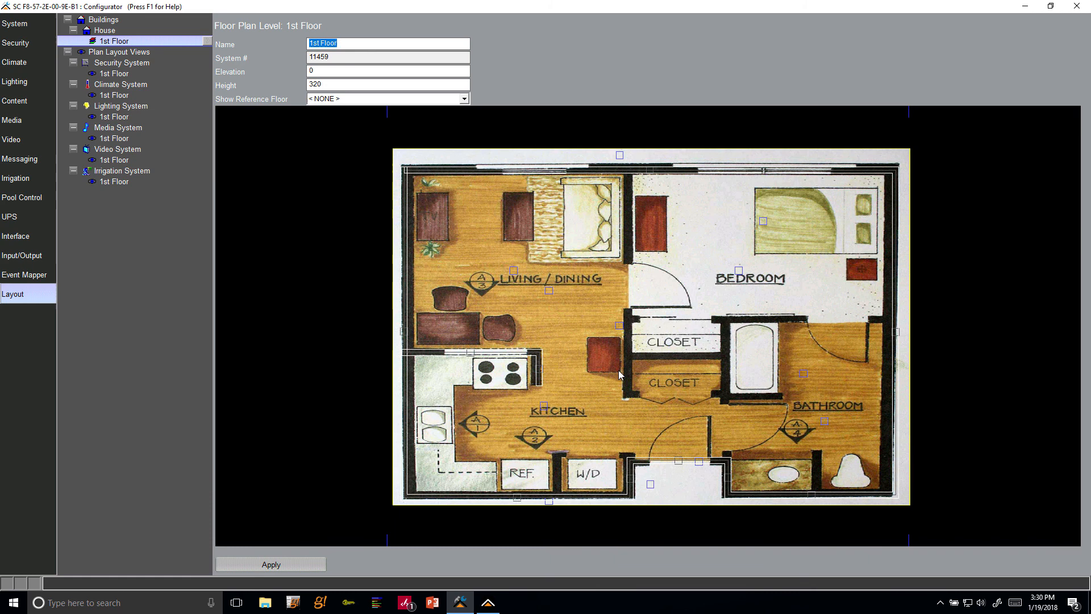
mouse_move(605, 182)
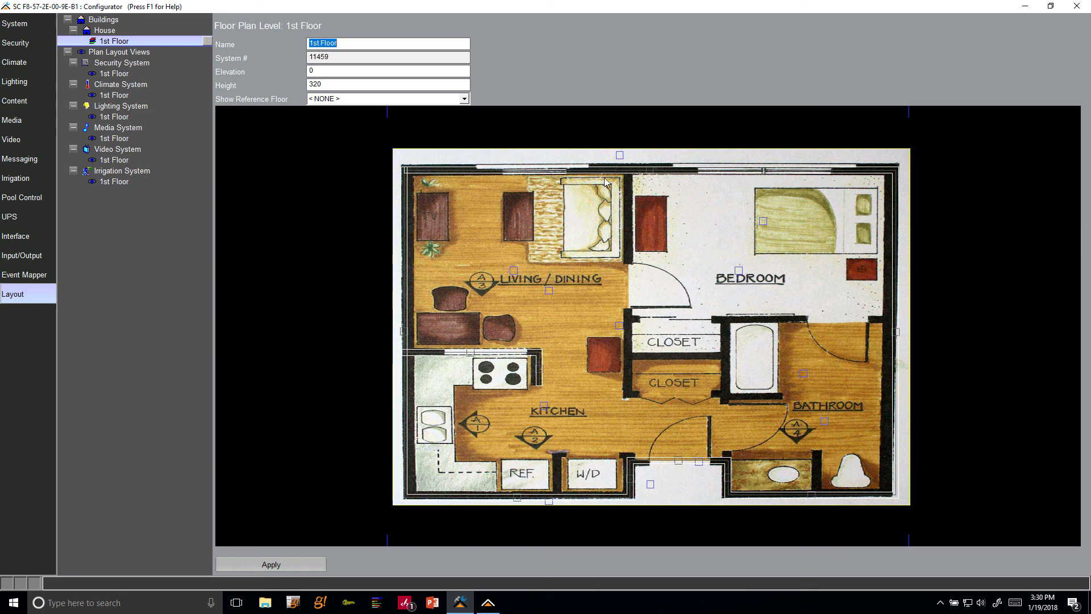
- Trace ortho walls along the closet partitions, finishing at the closet corners
right_click(605, 182)
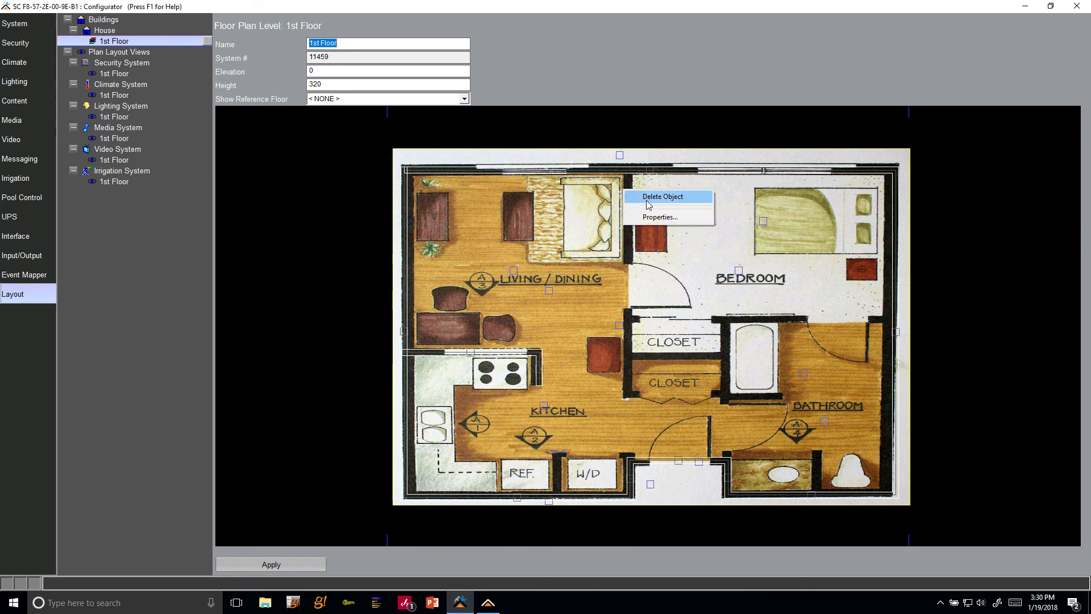
right_click(574, 131)
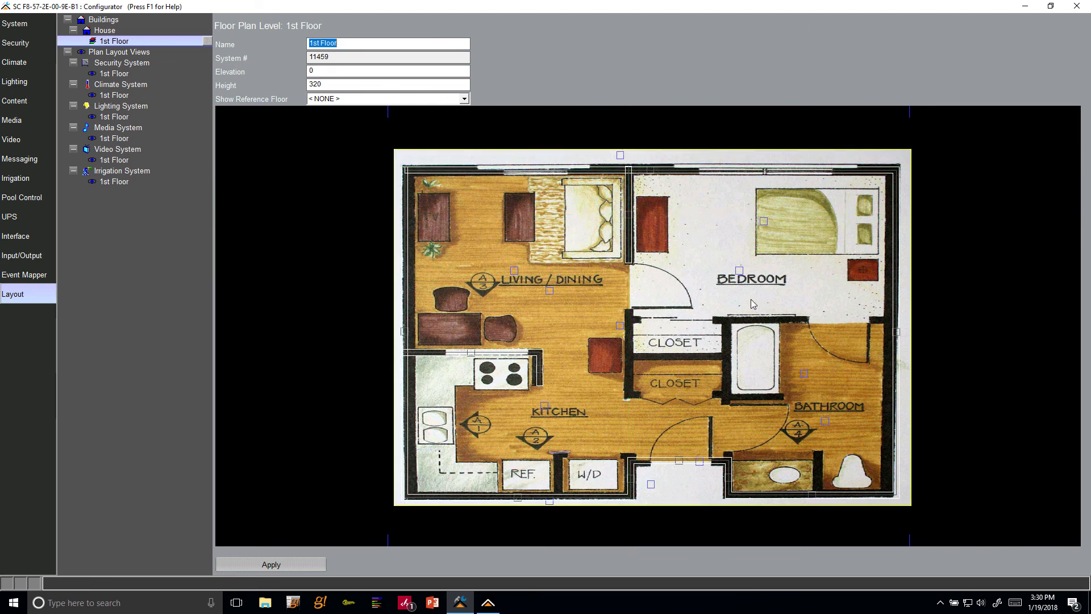
mouse_move(625, 265)
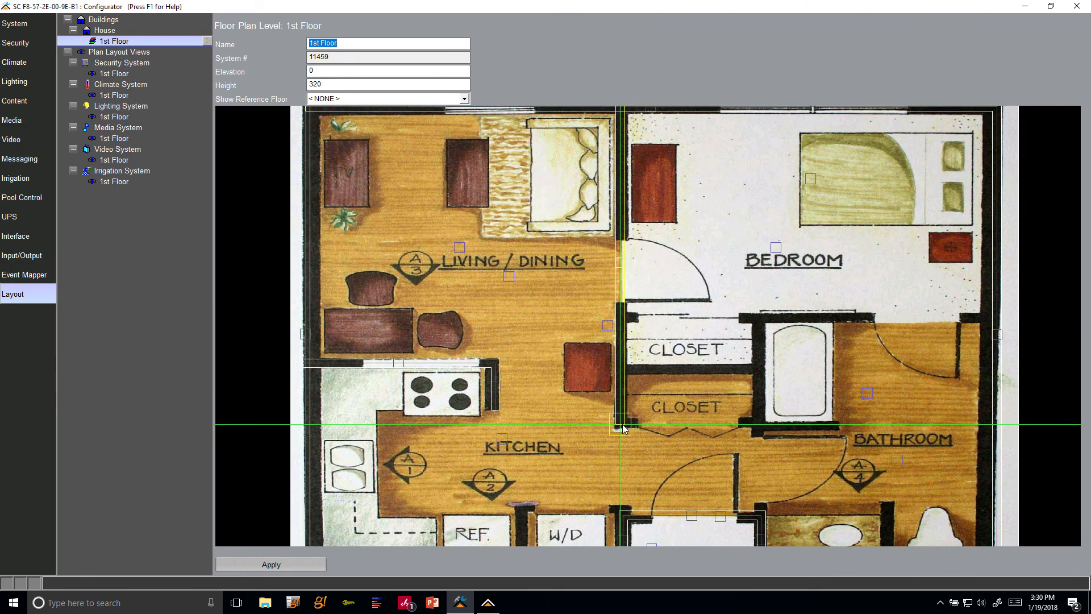
right_click(619, 426)
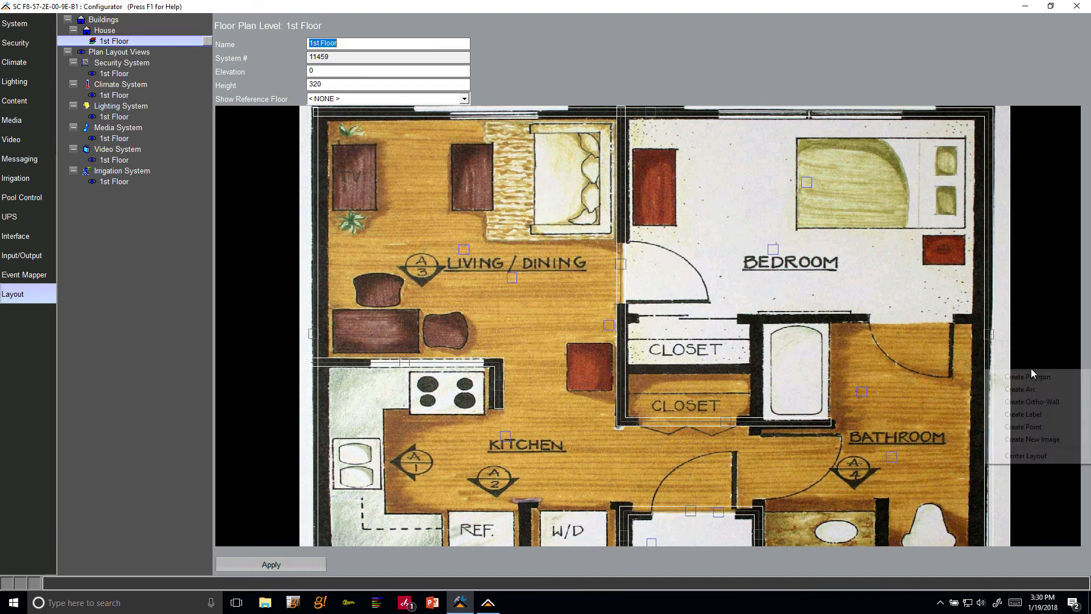
mouse_move(1033, 401)
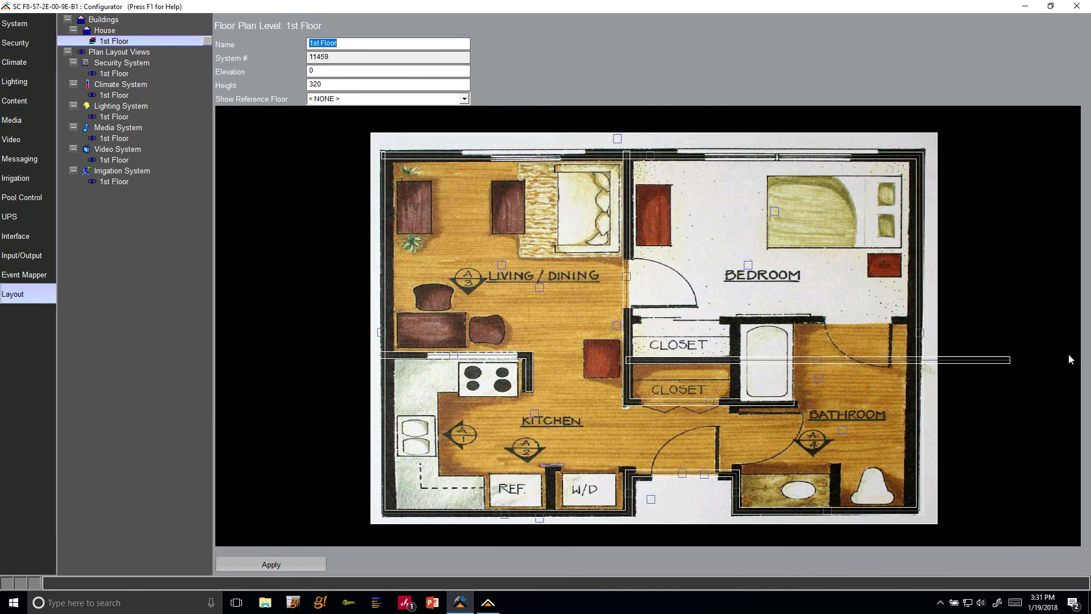
mouse_move(736, 360)
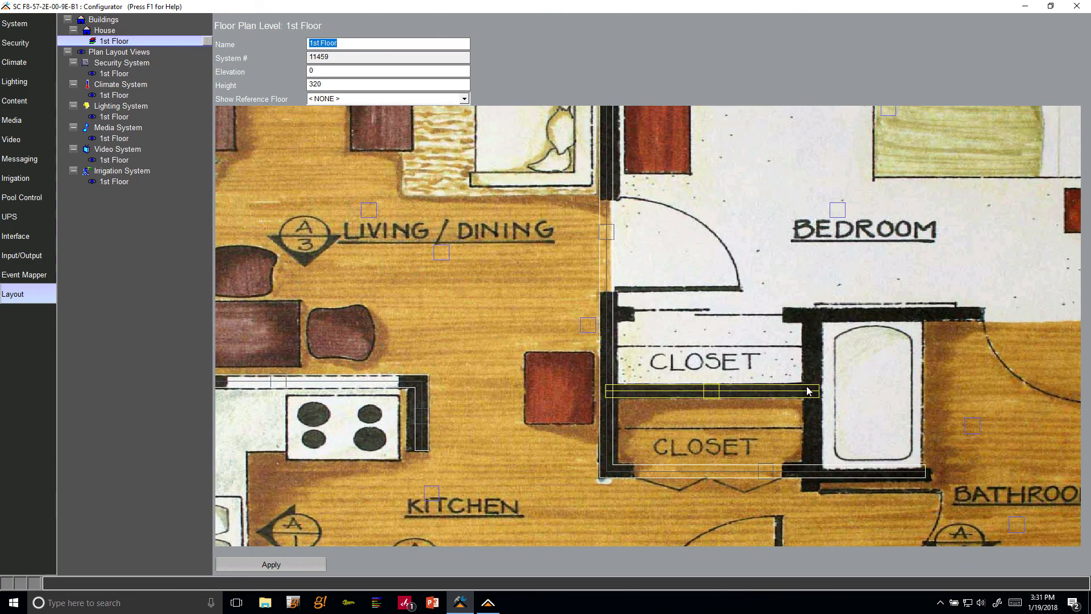
right_click(809, 390)
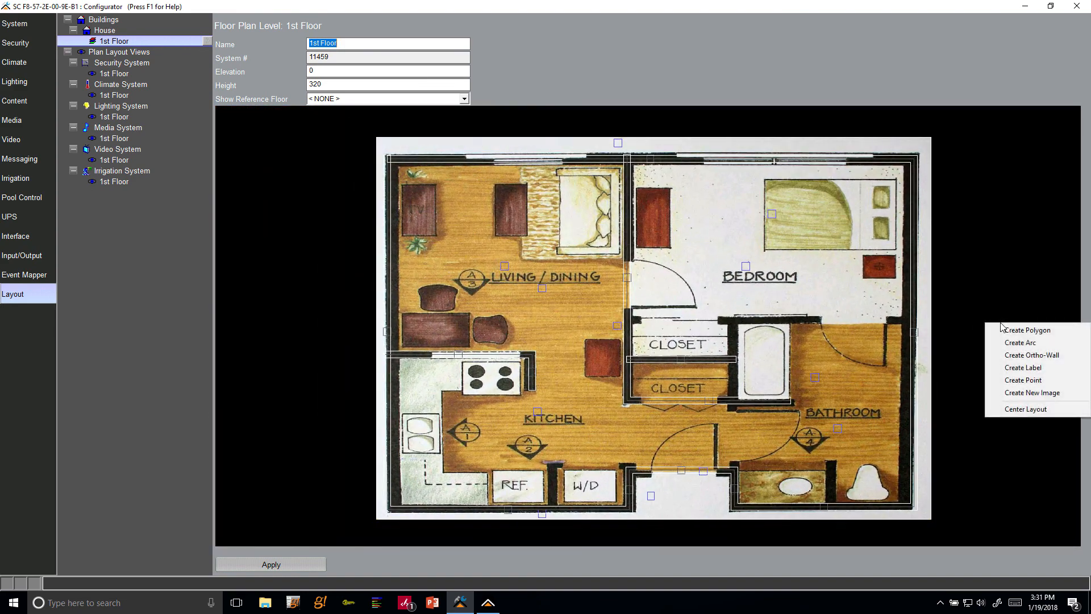
- Draw another ortho wall anchored at the bathroom corner for the bedroom–bathroom boundary
left_click(1030, 355)
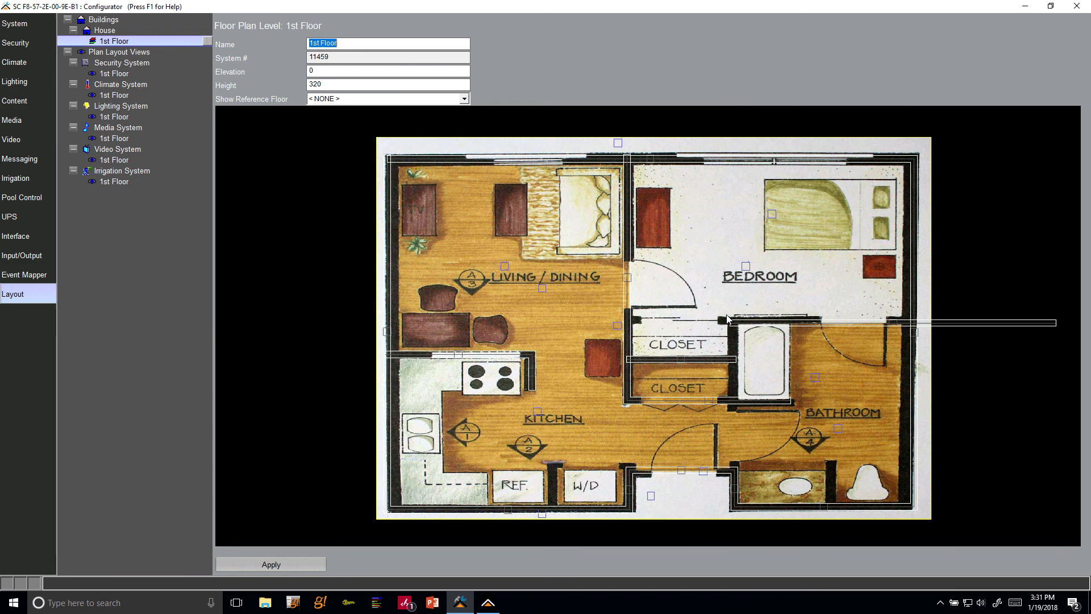
mouse_move(633, 325)
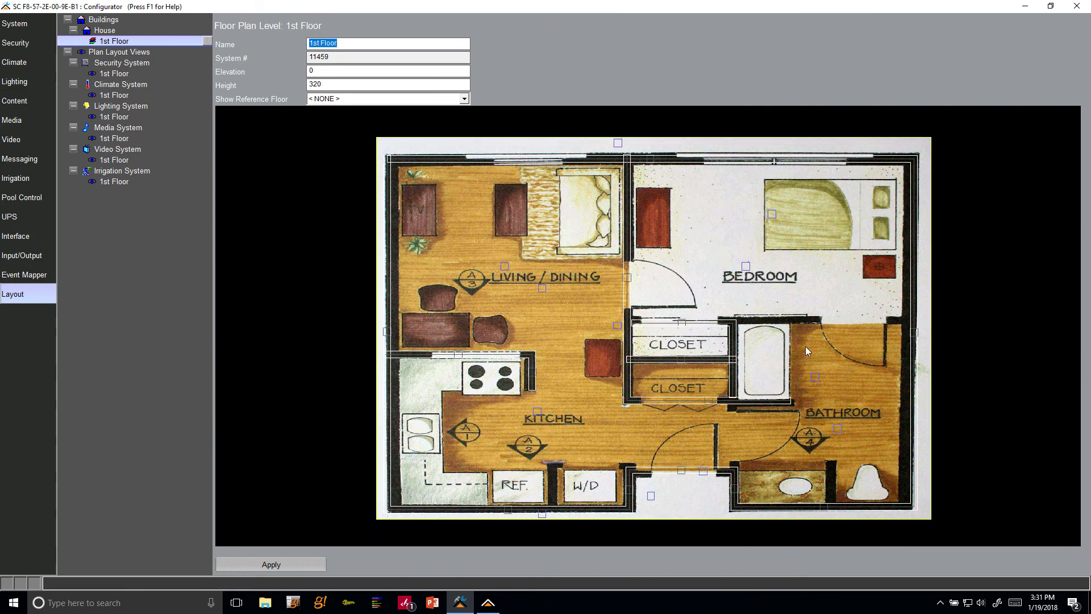
mouse_move(982, 453)
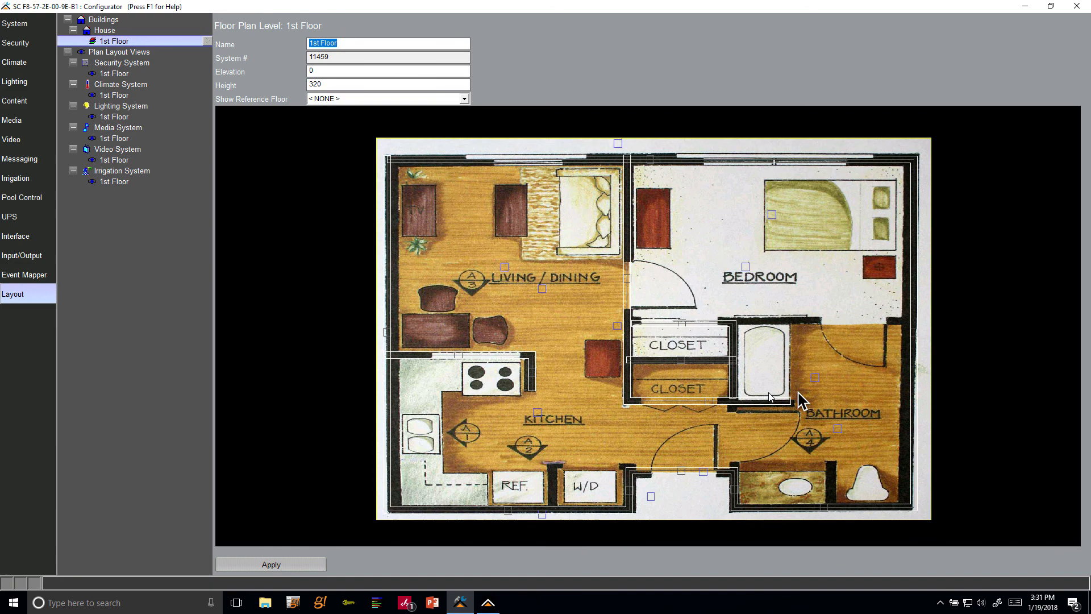
left_click(732, 398)
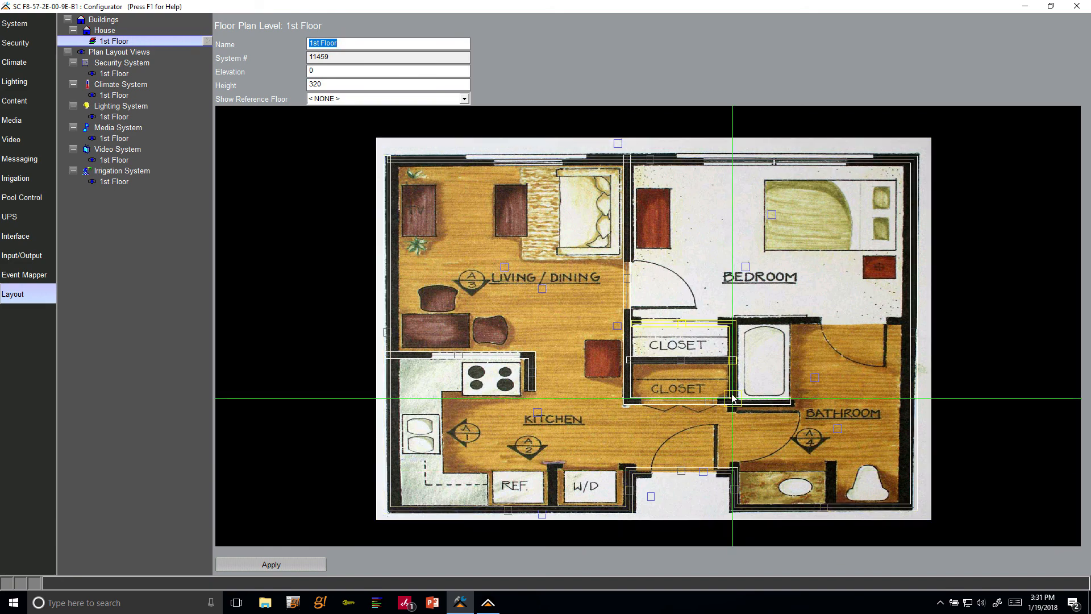
mouse_move(741, 485)
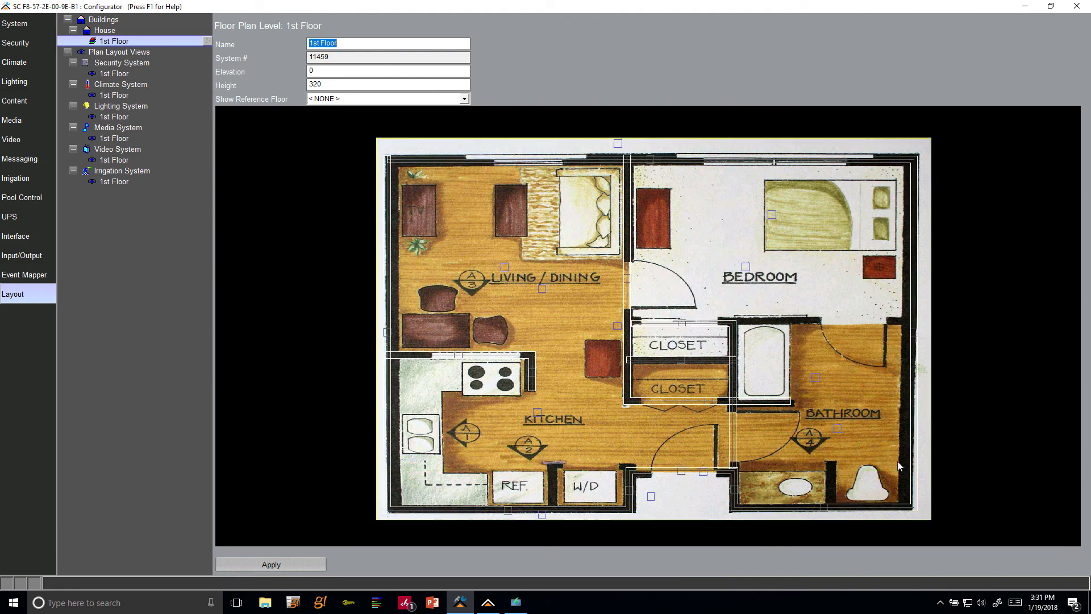
mouse_move(732, 324)
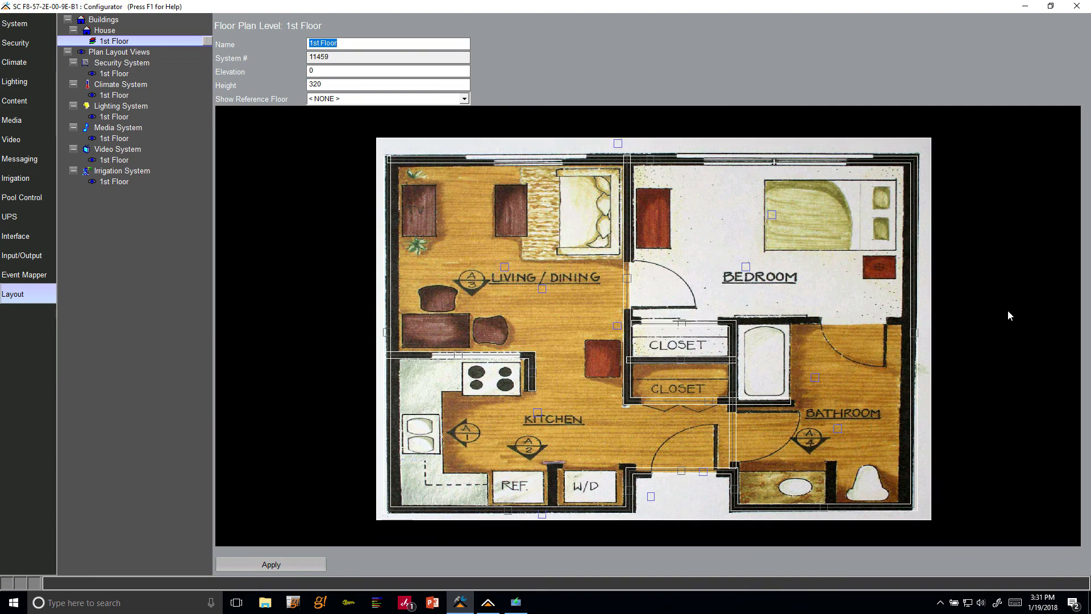
mouse_move(797, 324)
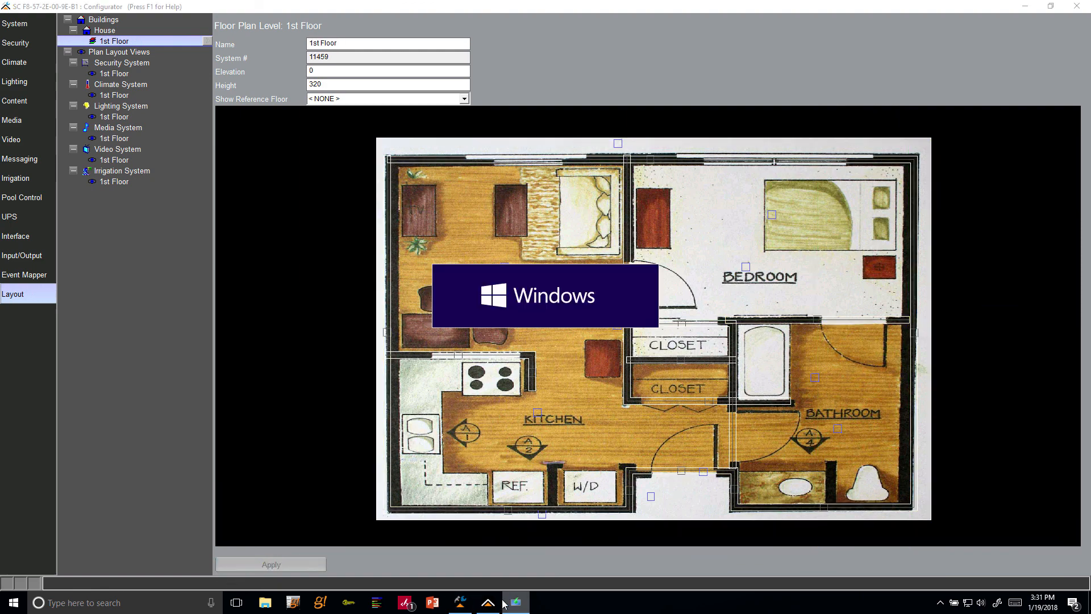
left_click(487, 602)
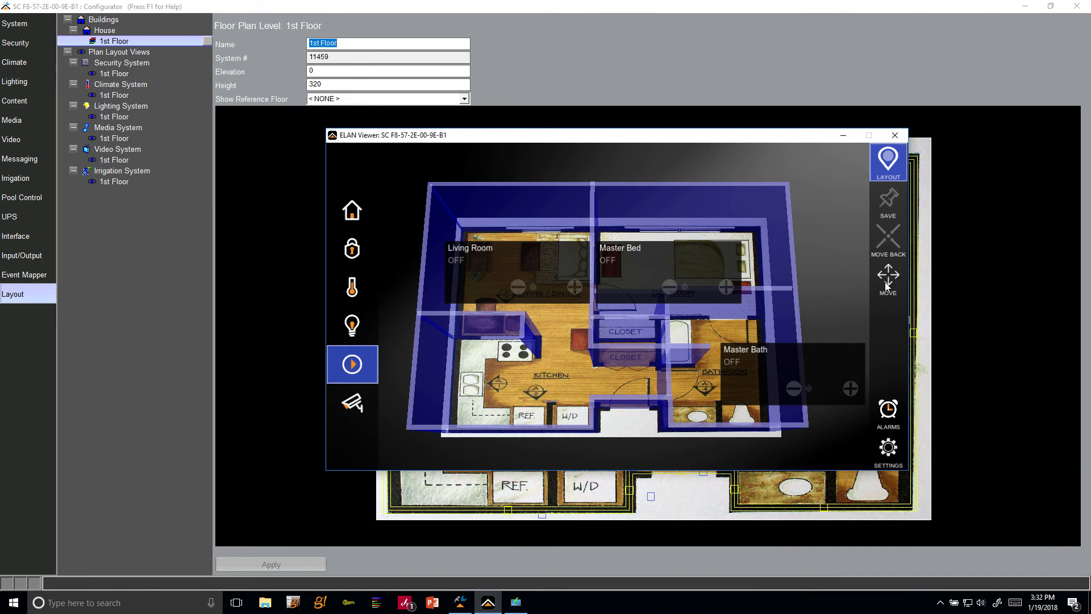
left_click(888, 277)
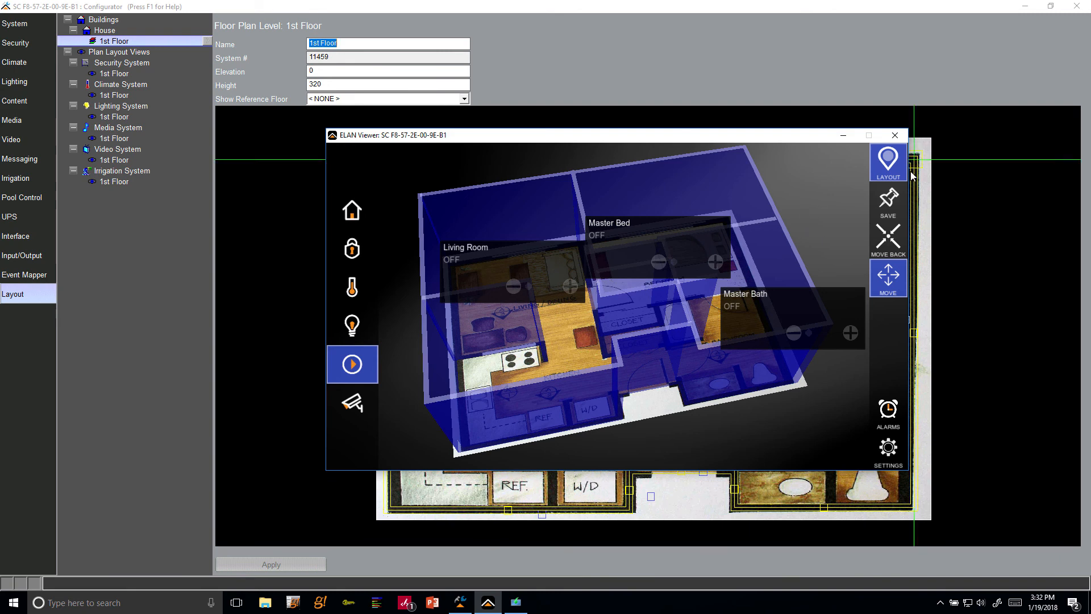
left_click(895, 135)
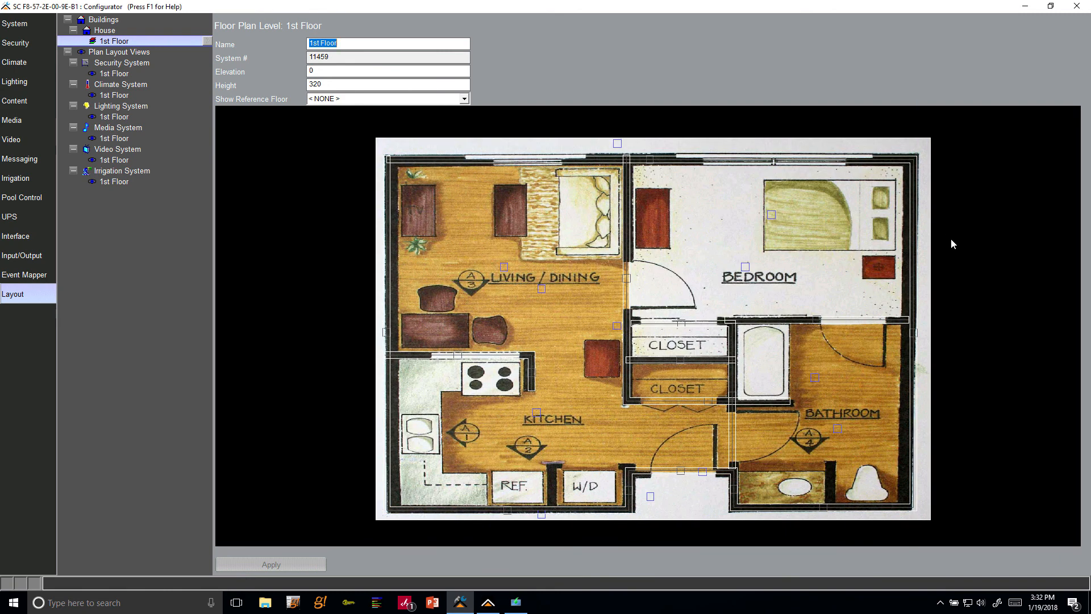
mouse_move(577, 211)
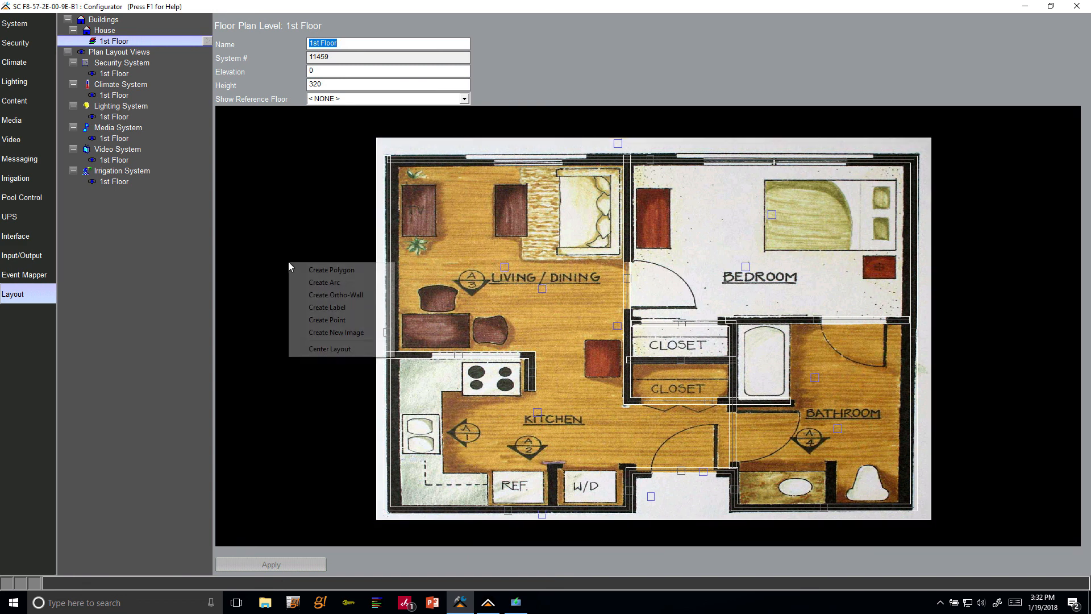
- Draw a short ortho wall across the living room's top window opening
left_click(322, 250)
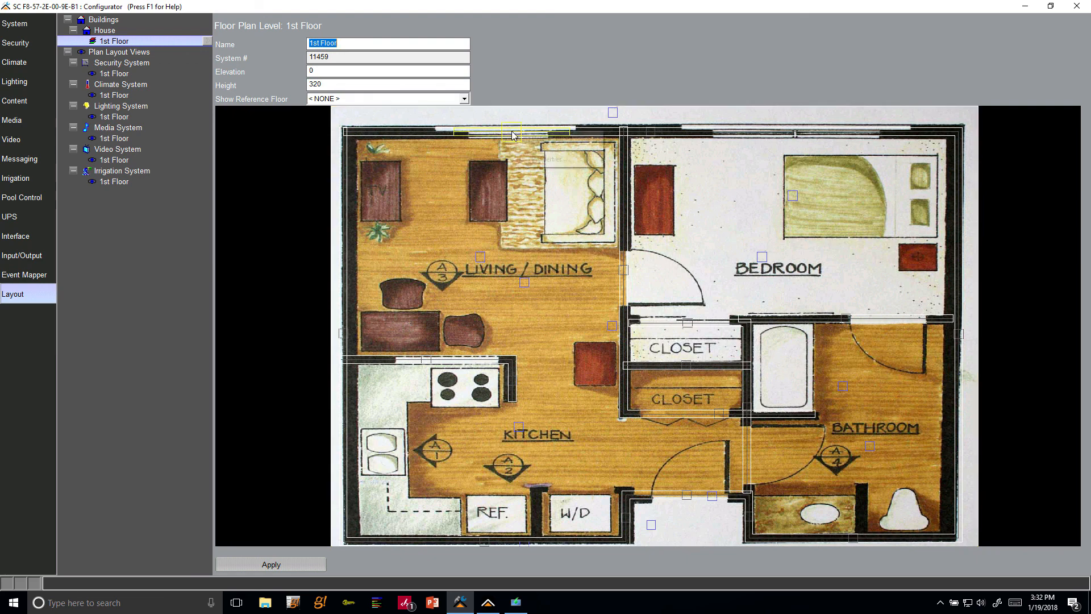
right_click(512, 135)
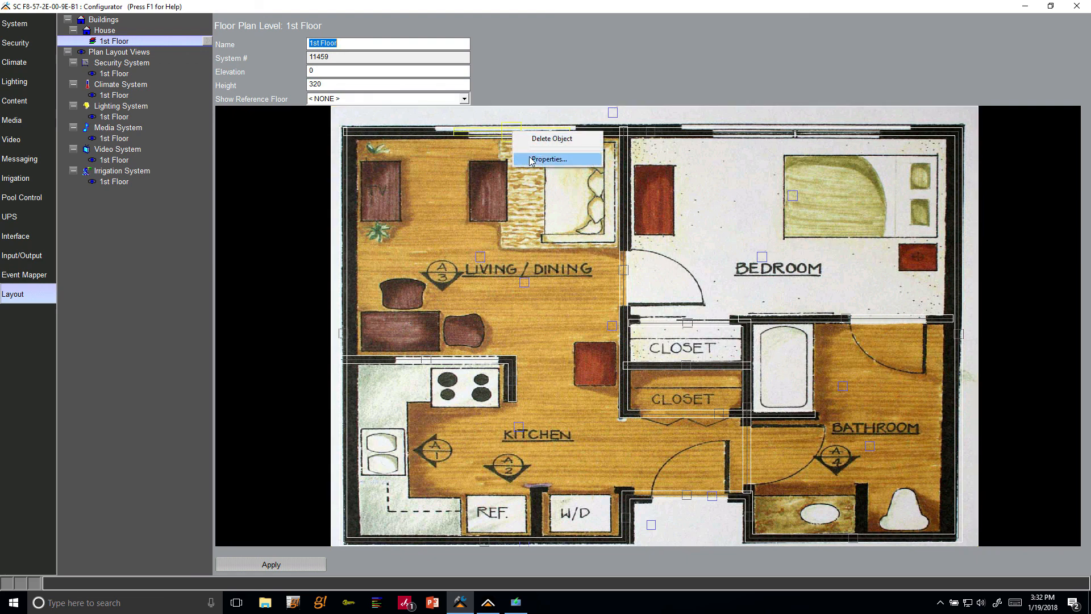
- Make the wall a Security Window bound to Side Entrance and apply it
left_click(551, 159)
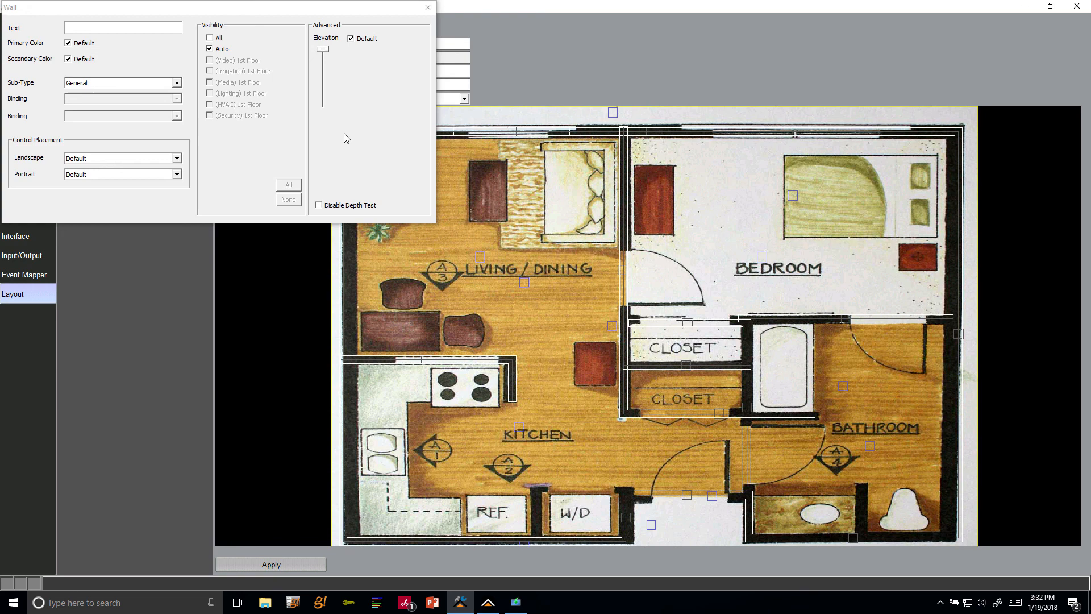
left_click(176, 82)
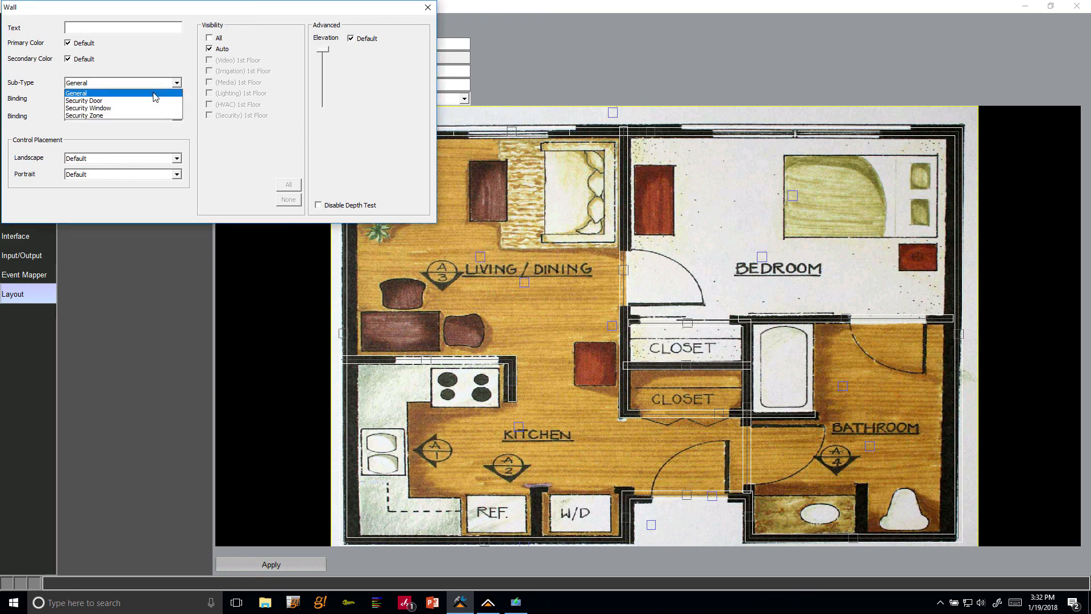
left_click(89, 108)
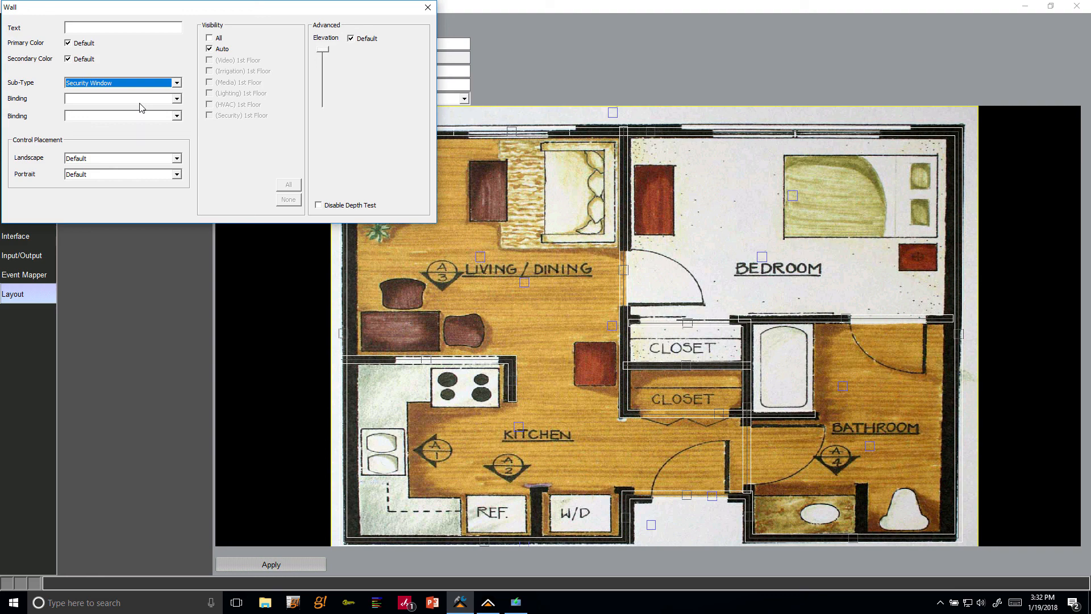
left_click(176, 98)
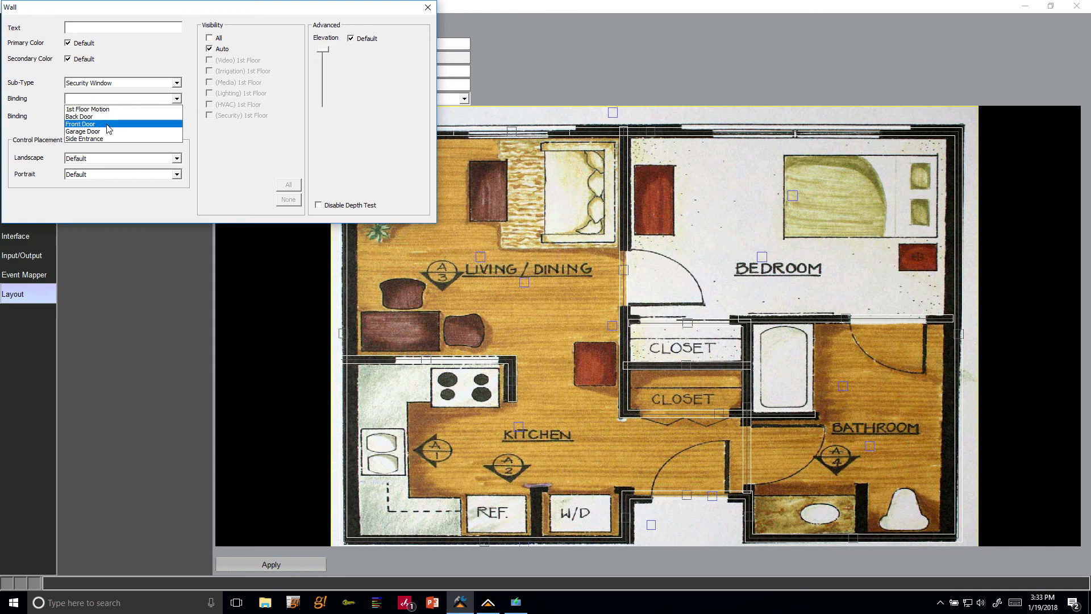
mouse_move(108, 132)
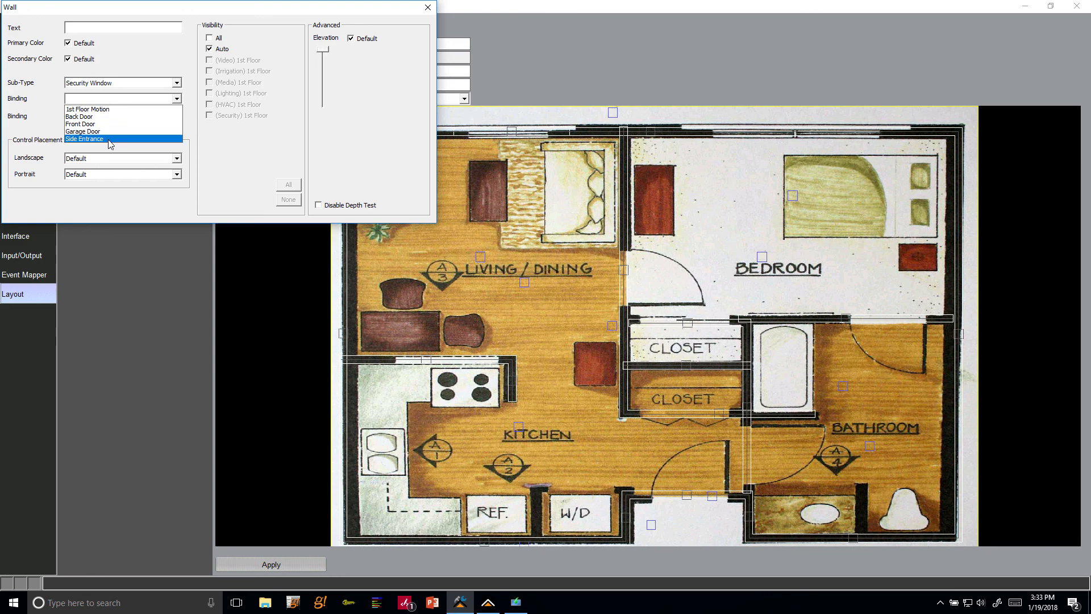
left_click(83, 138)
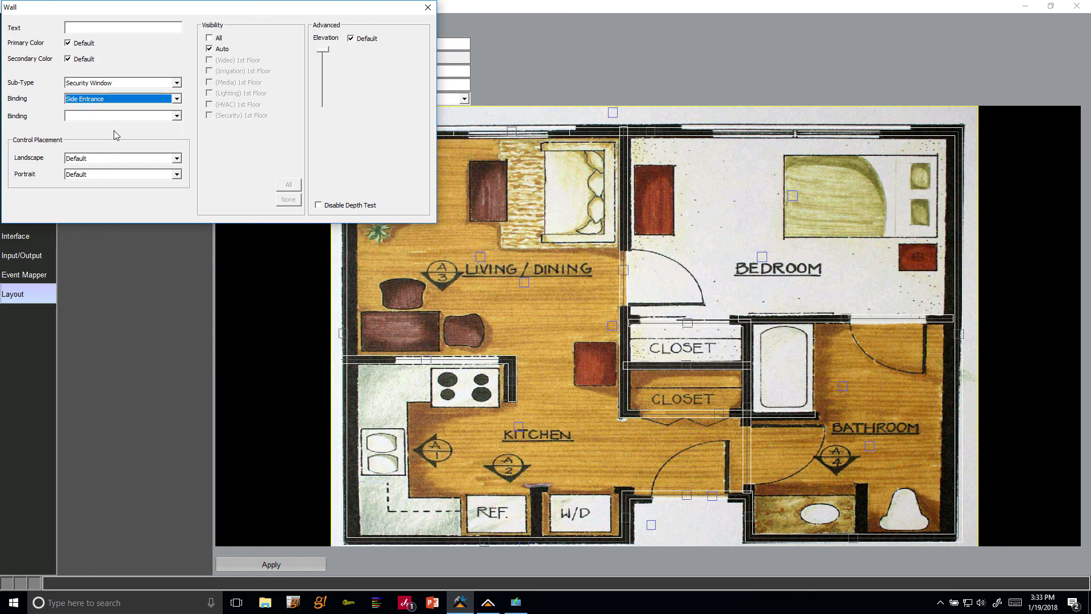
left_click(271, 564)
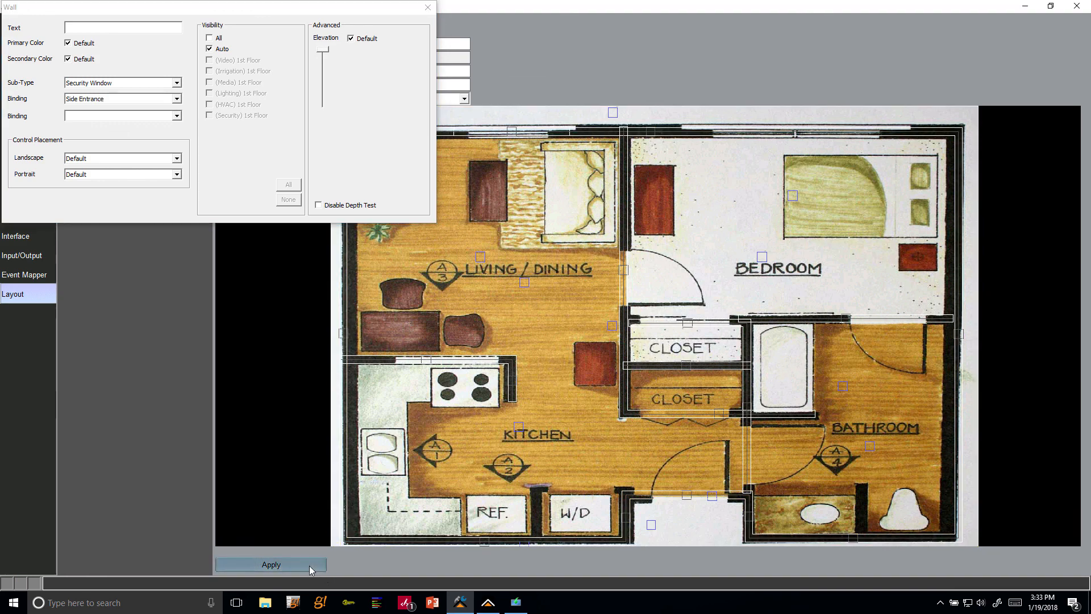
left_click(270, 565)
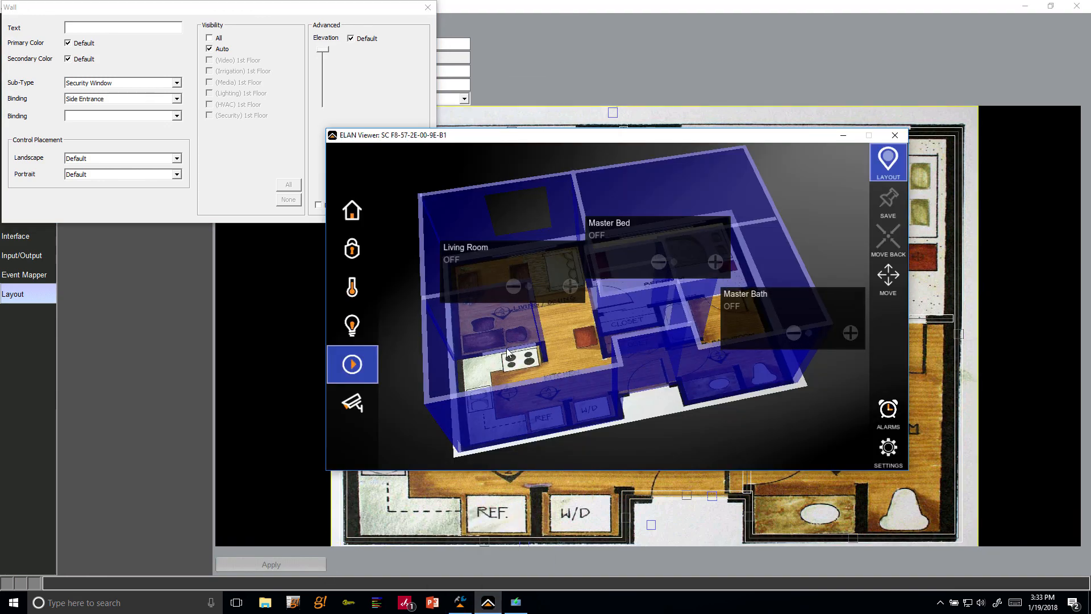
mouse_move(553, 258)
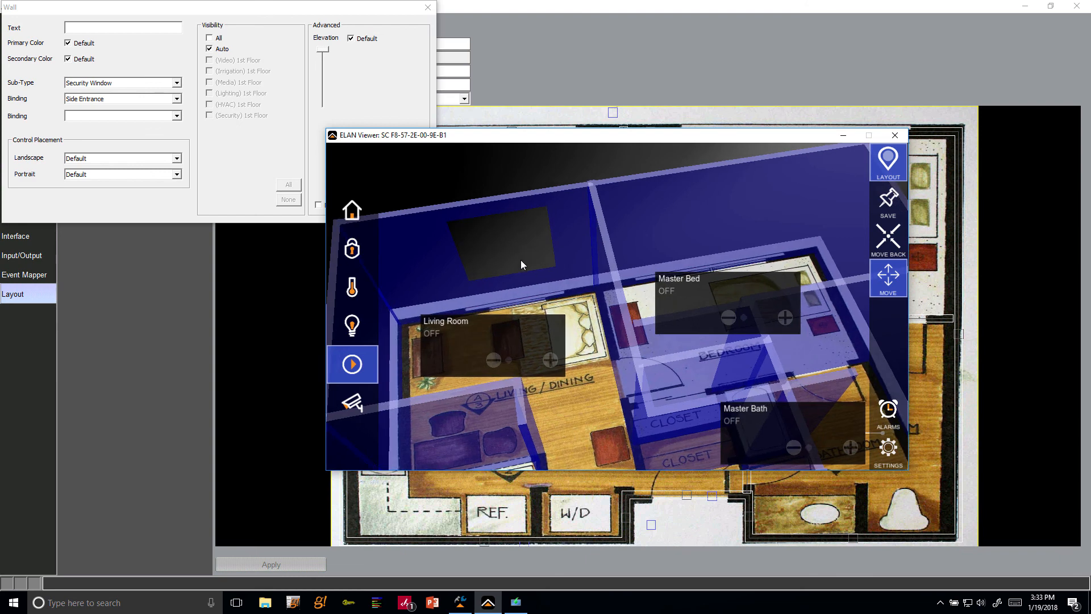
mouse_move(621, 265)
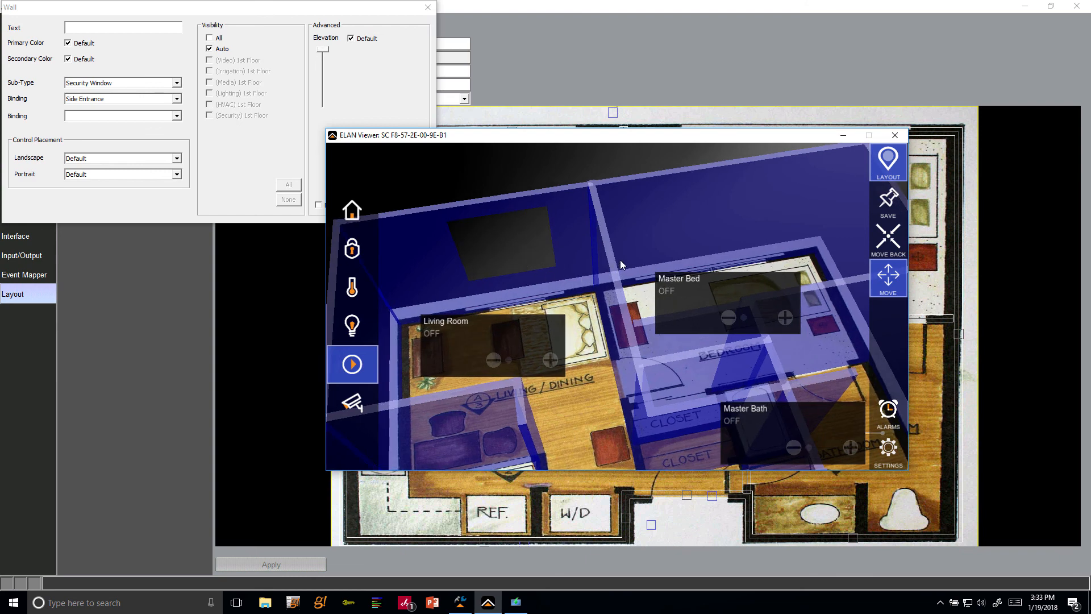
- Close the ELAN Viewer 3D preview of the security window
left_click(894, 135)
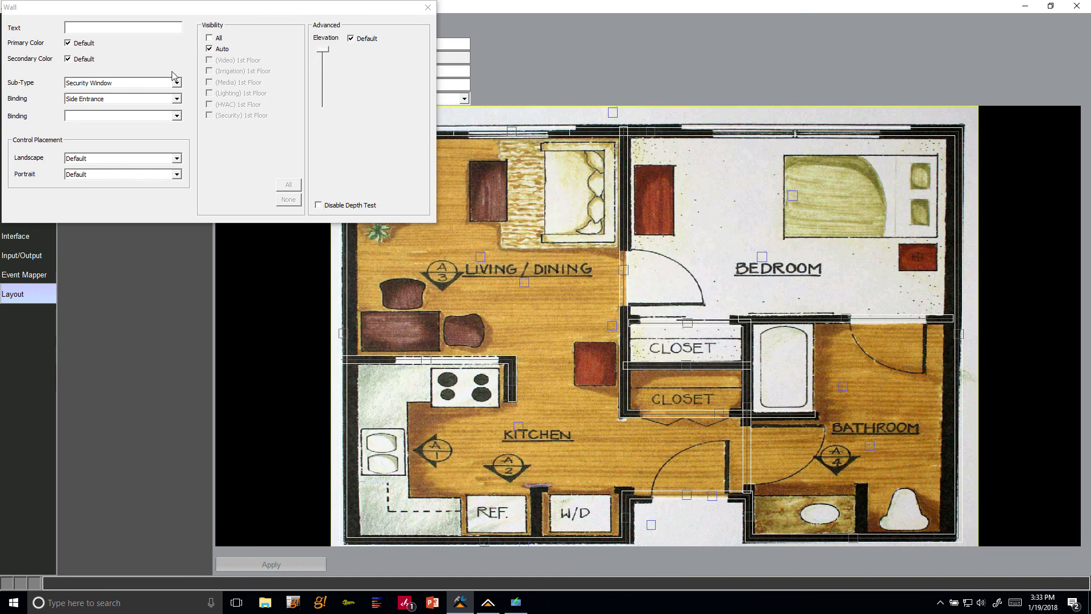
mouse_move(400, 139)
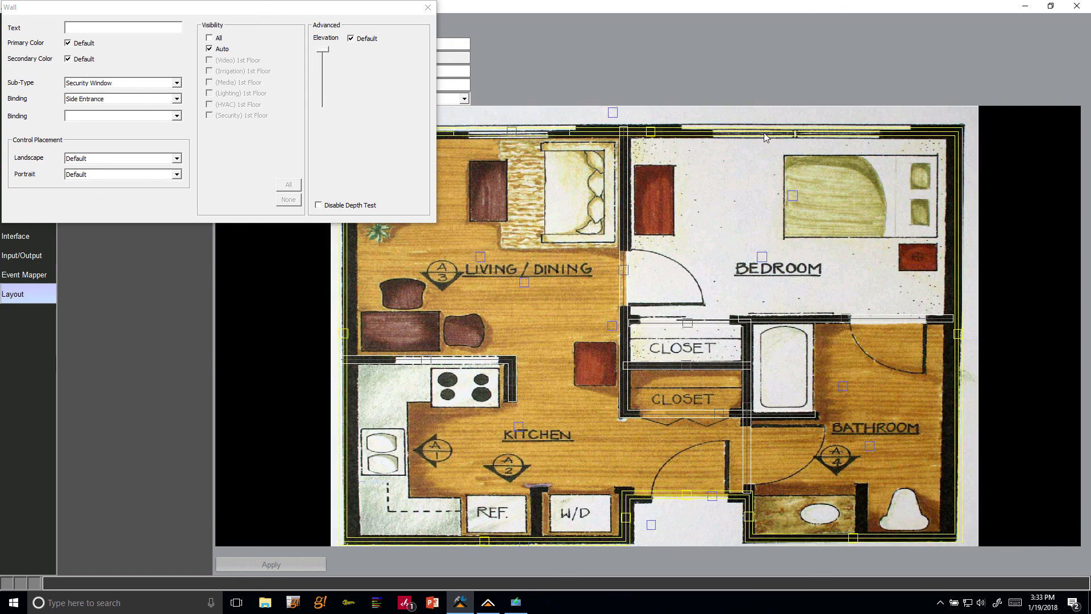
- Set another outer wall's Sub-Type to Security Window in its properties and close the dialog
right_click(765, 138)
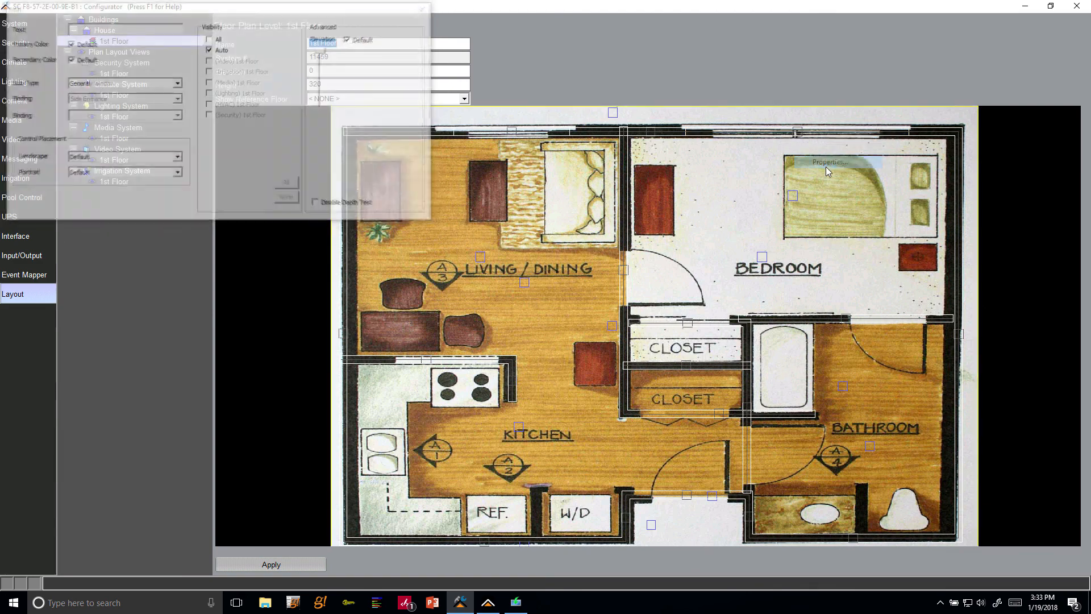
left_click(177, 83)
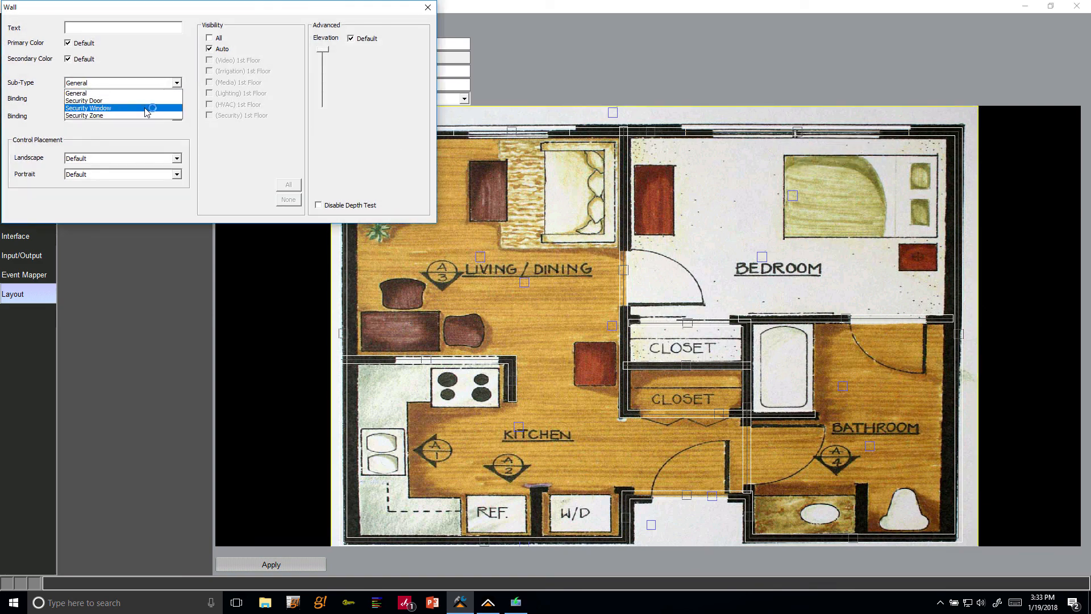
left_click(88, 108)
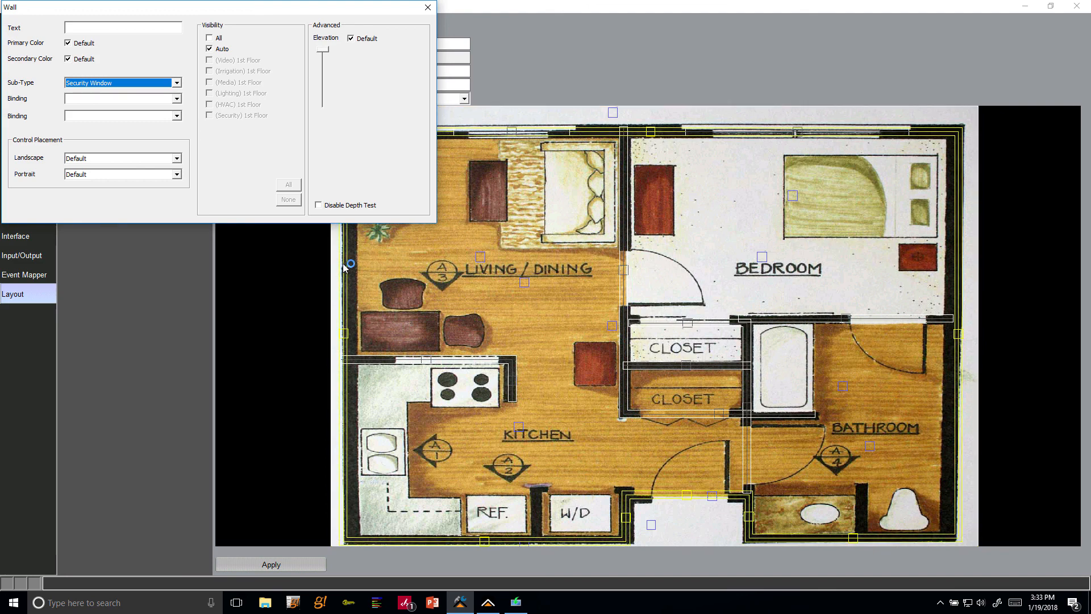
mouse_move(428, 8)
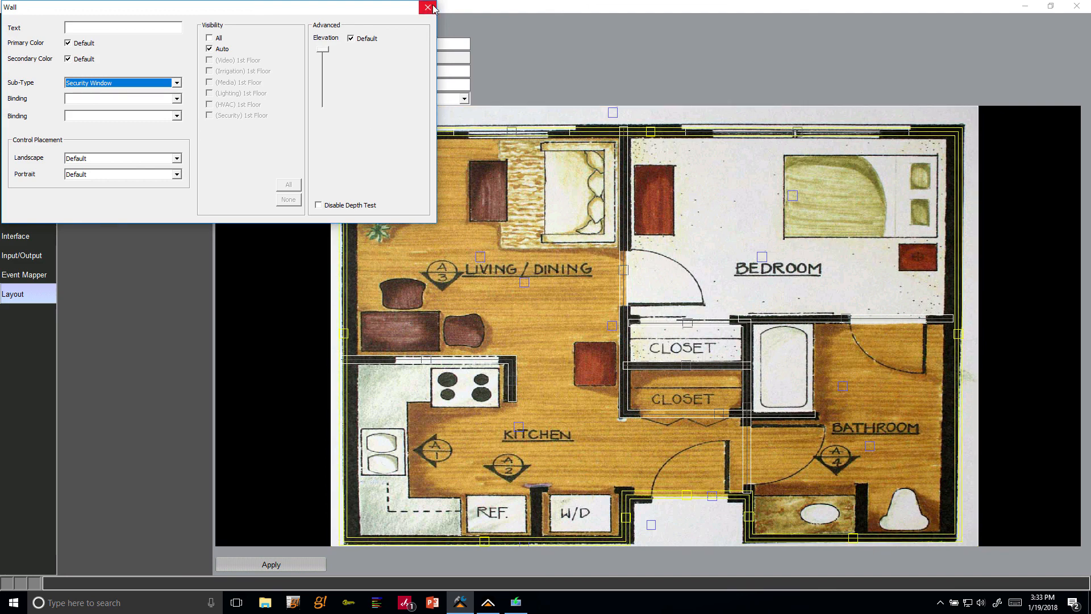
left_click(427, 7)
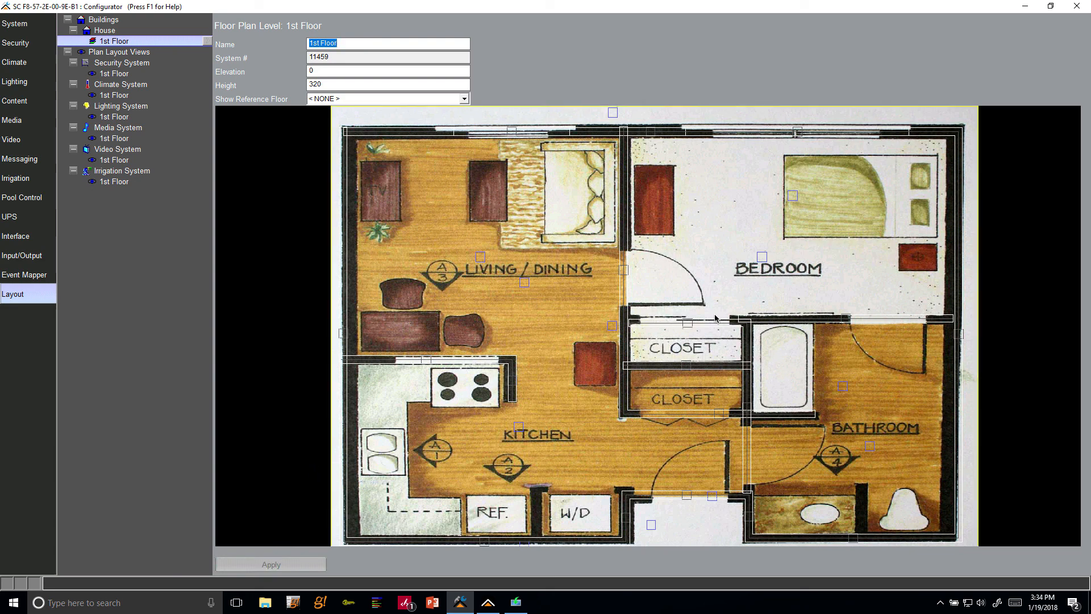
mouse_move(931, 351)
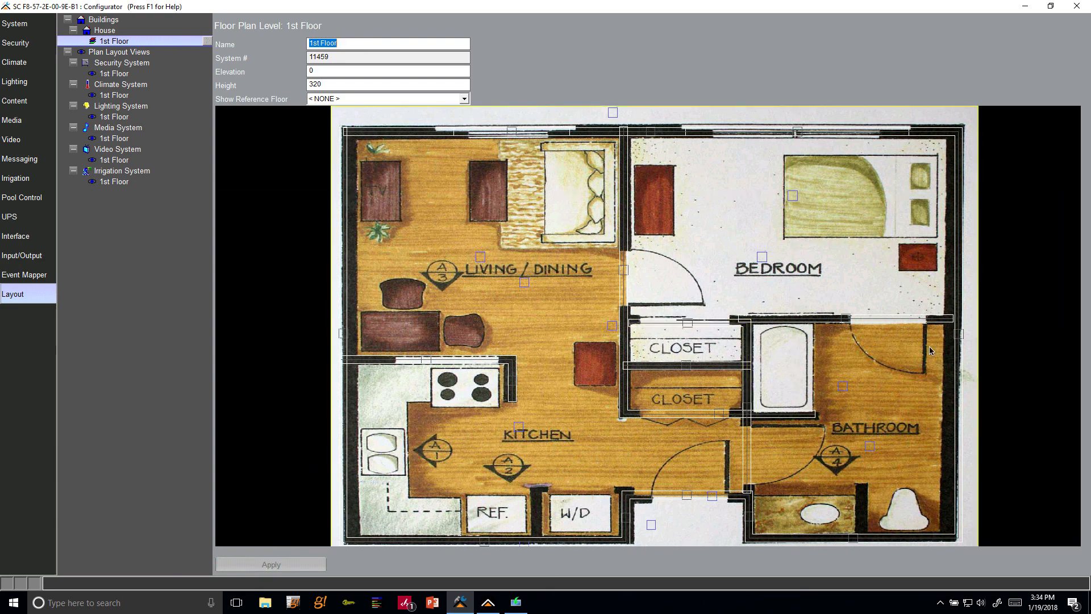
mouse_move(396, 337)
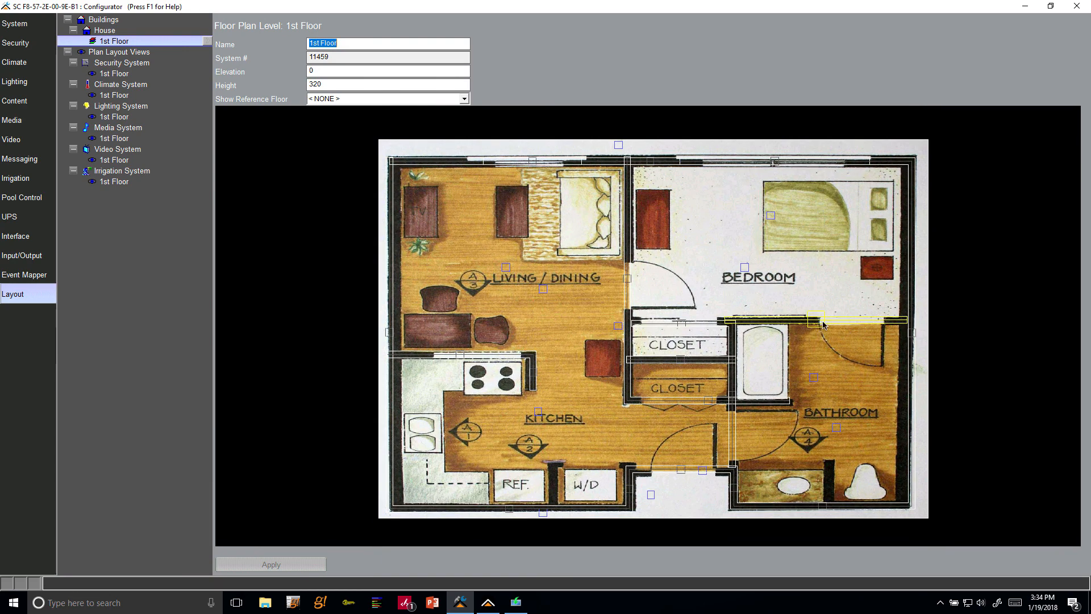
- Create a new ortho-wall on the 1st Floor plan from the layout's right-click menu
right_click(822, 324)
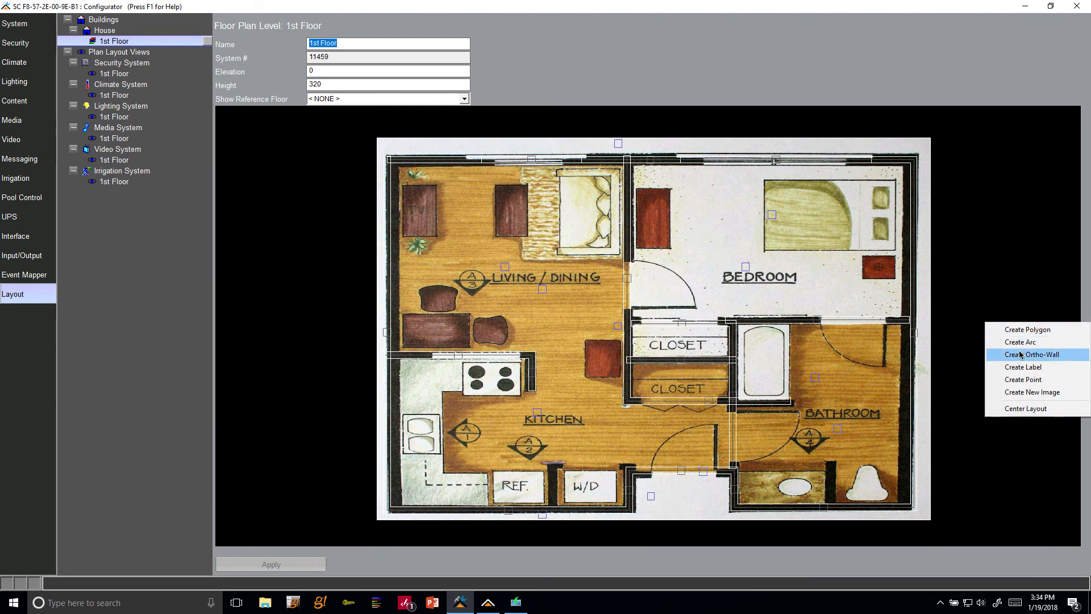
left_click(1033, 354)
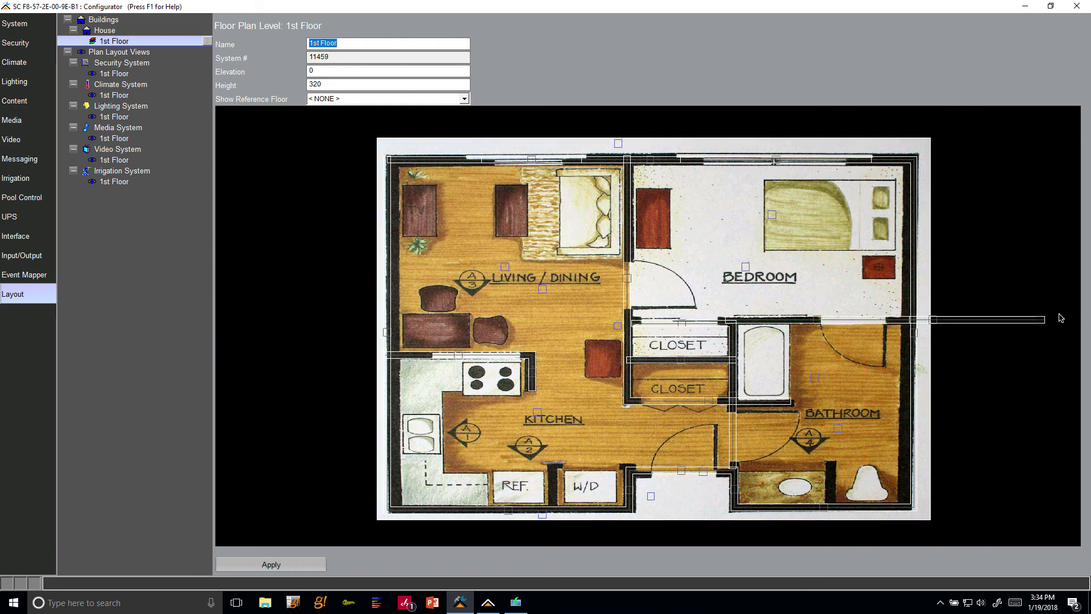
mouse_move(894, 338)
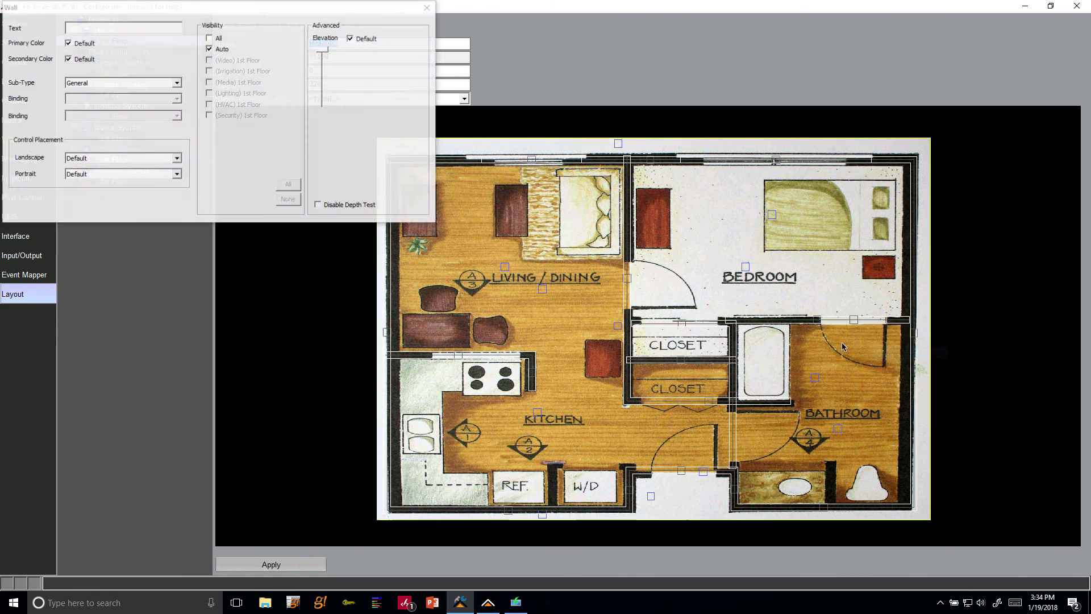
- Set the new wall's Sub-Type to Security Door and choose Front Door as its binding
left_click(176, 83)
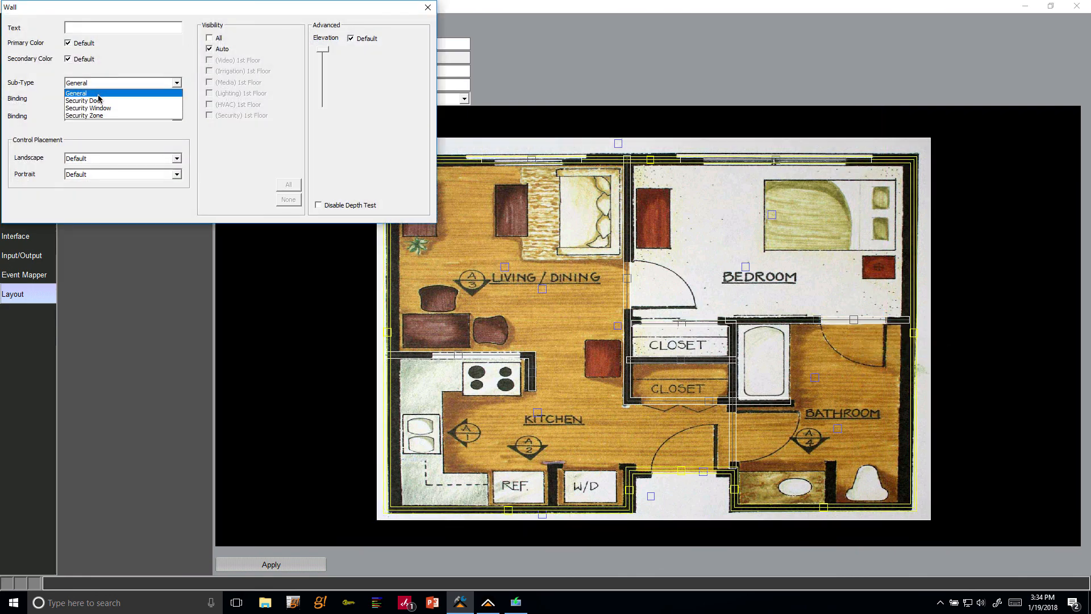
left_click(82, 100)
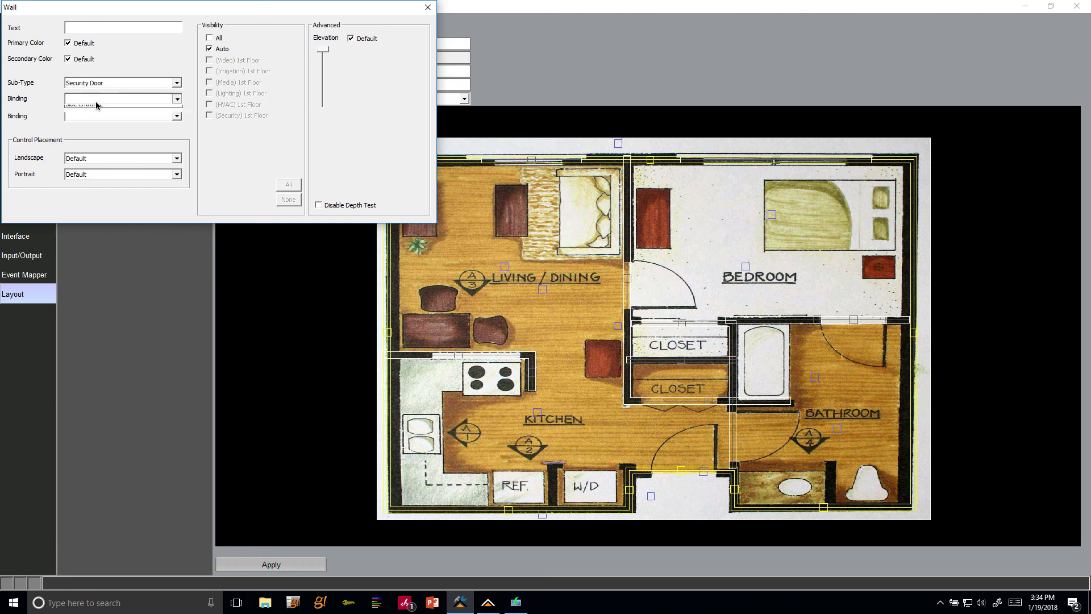
left_click(177, 98)
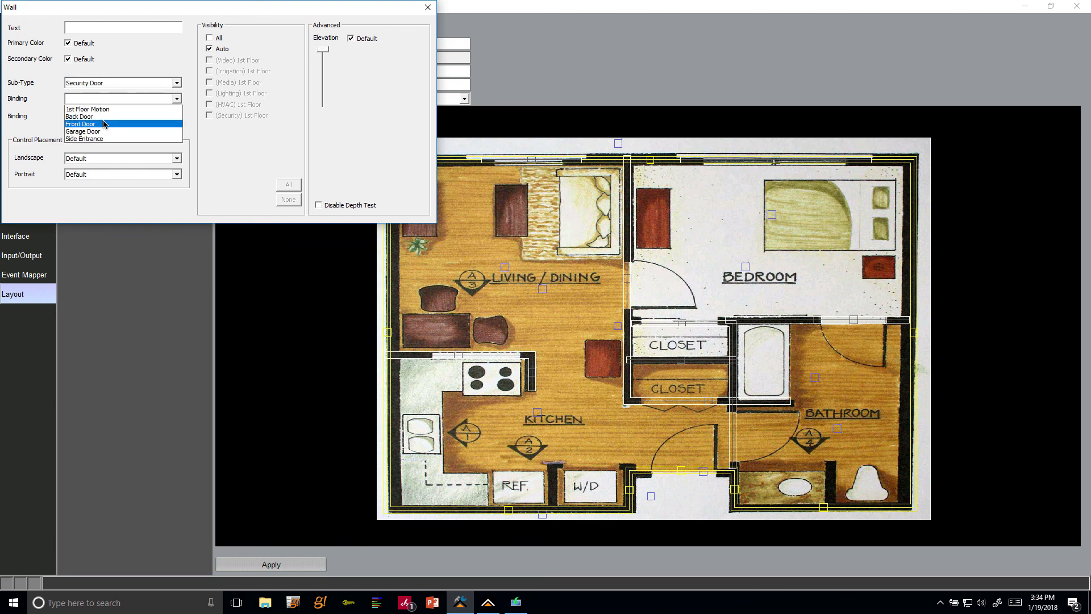
mouse_move(112, 125)
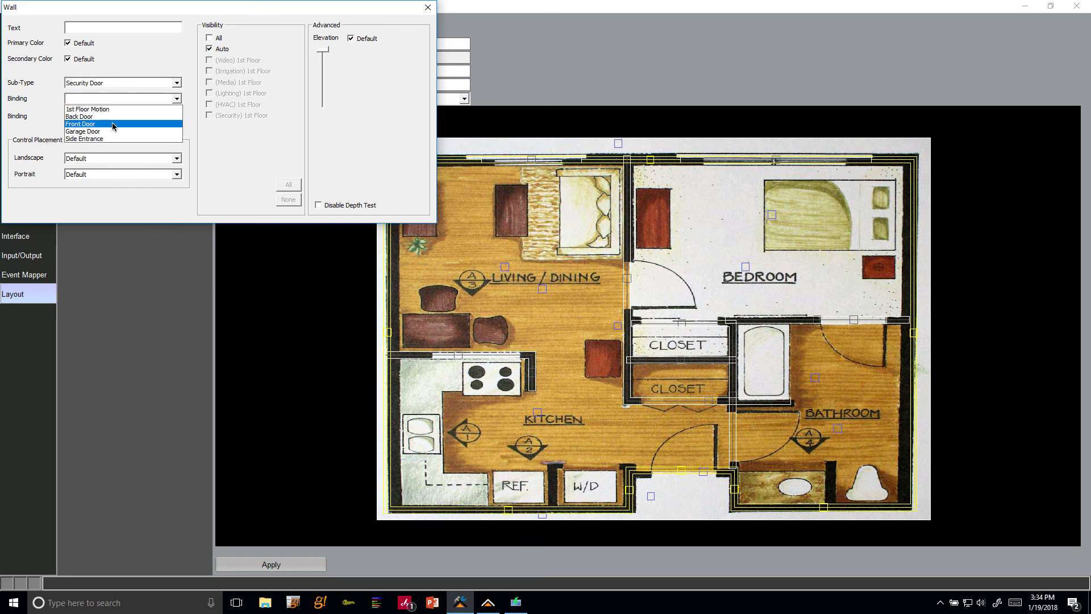
left_click(81, 123)
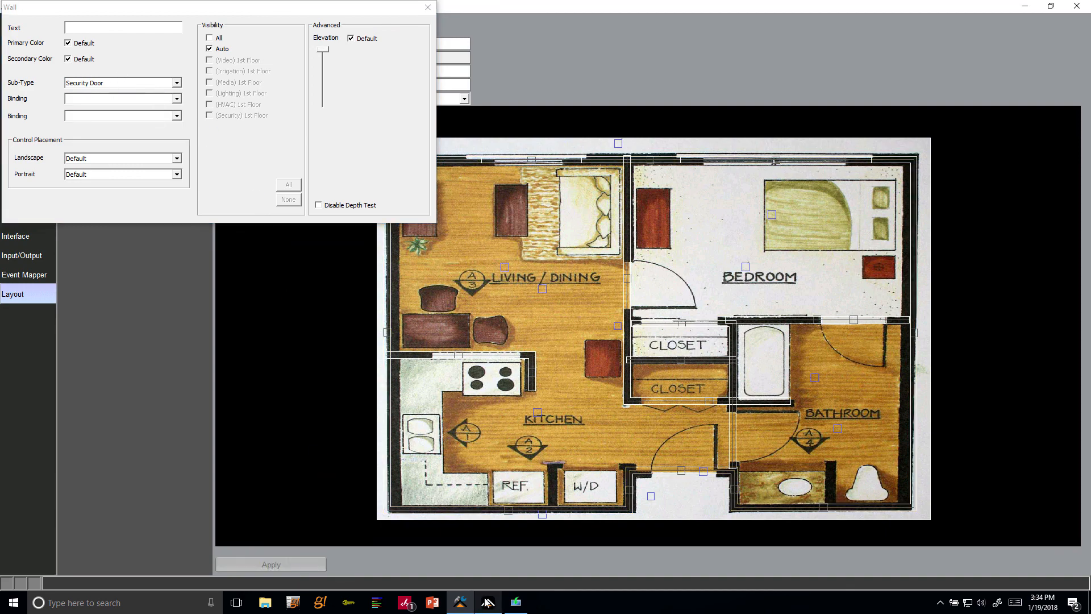
- Preview the floor in the 3D ELAN Viewer, then close it to return to the 1st Floor layout
left_click(488, 602)
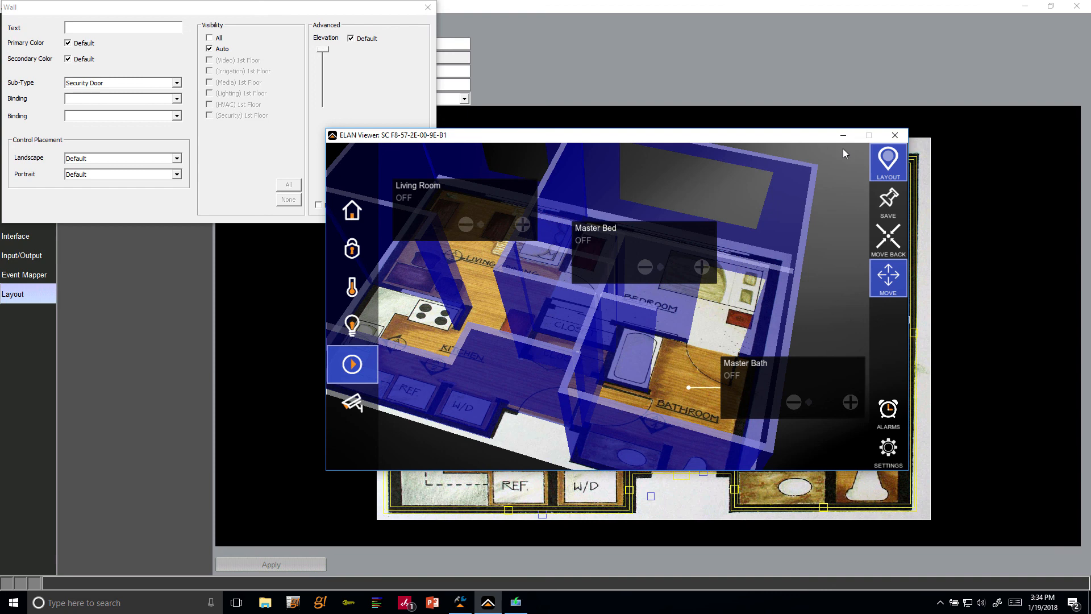
mouse_move(778, 237)
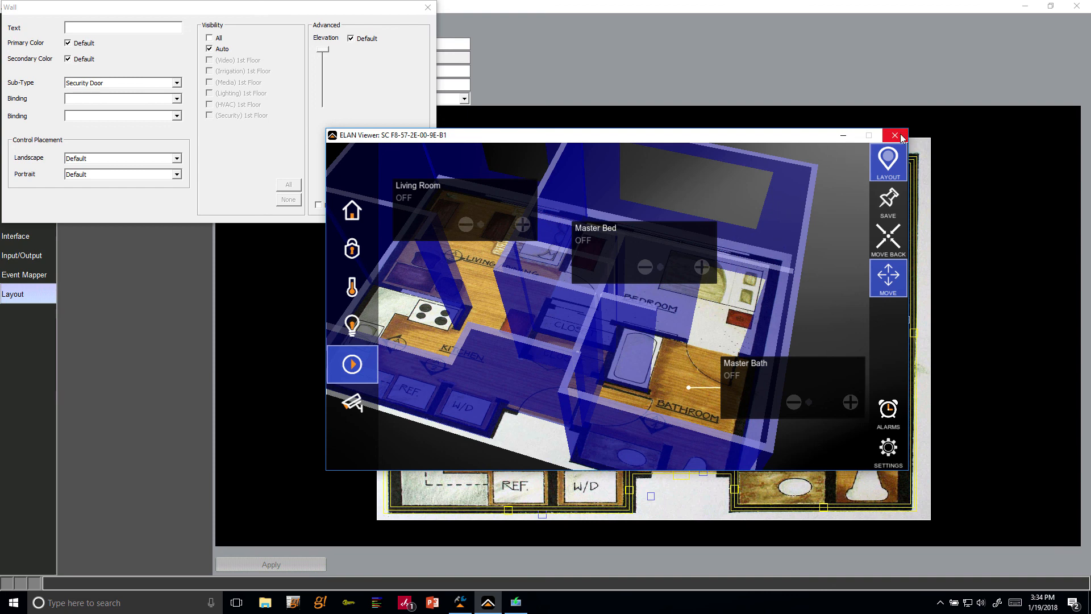
left_click(895, 135)
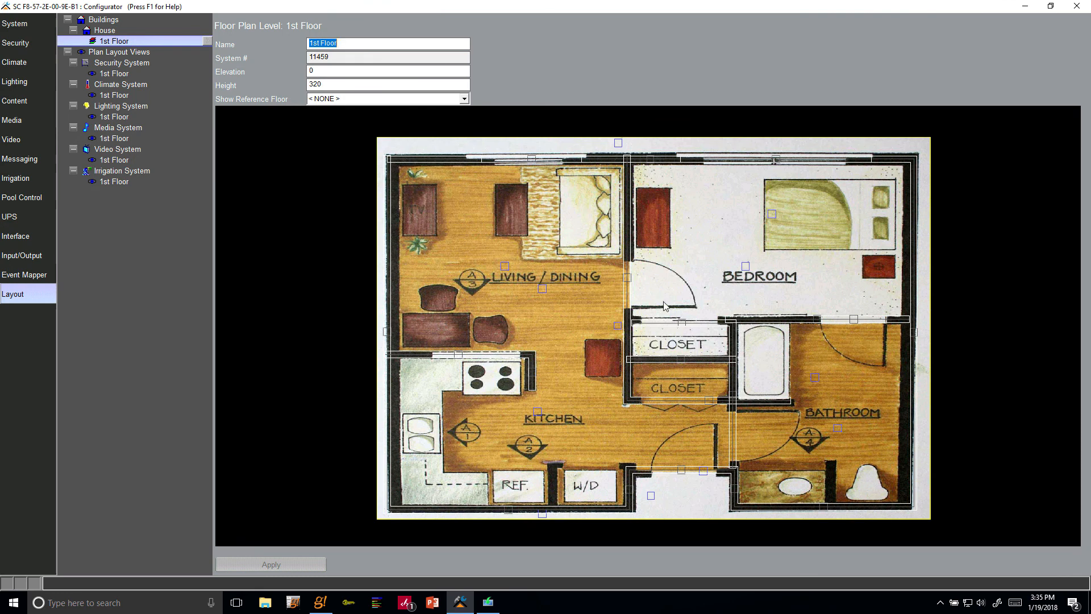
- Start a new ortho-wall on the 1st Floor plan from the canvas right-click menu
right_click(664, 305)
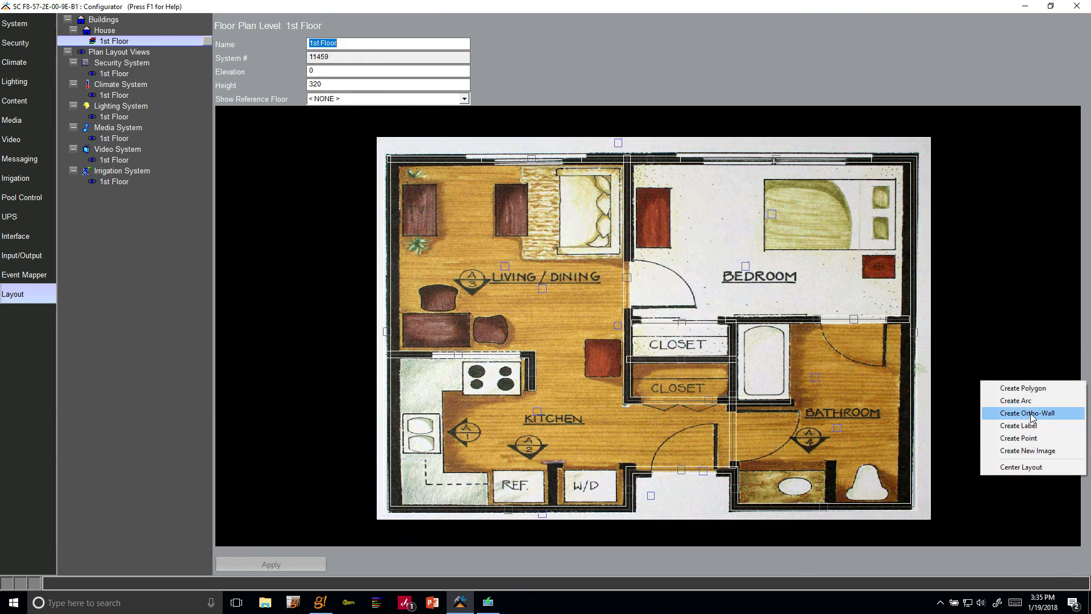
left_click(1029, 413)
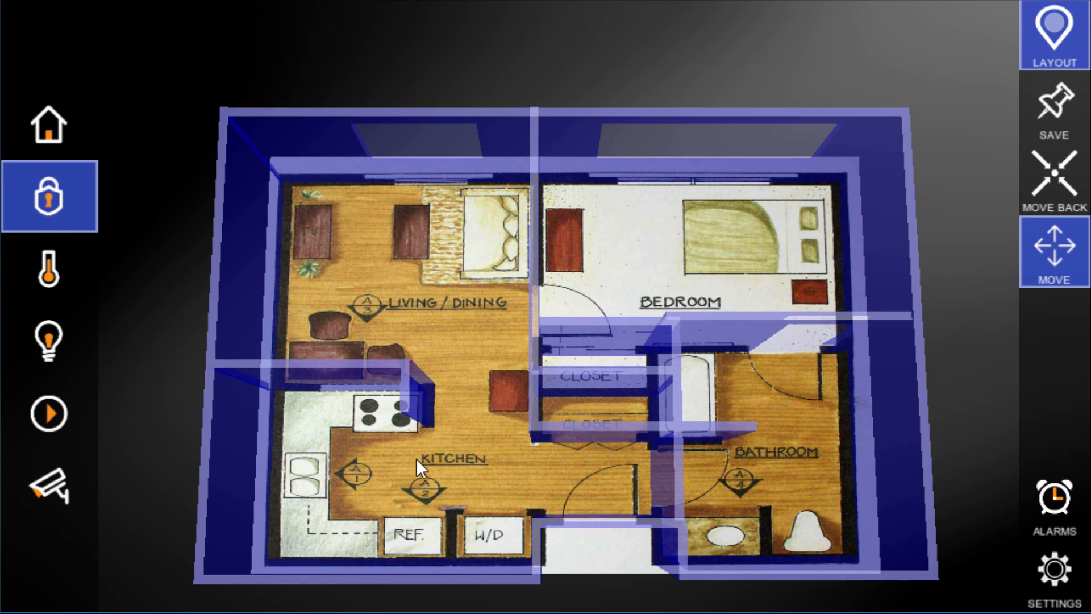
mouse_move(340, 367)
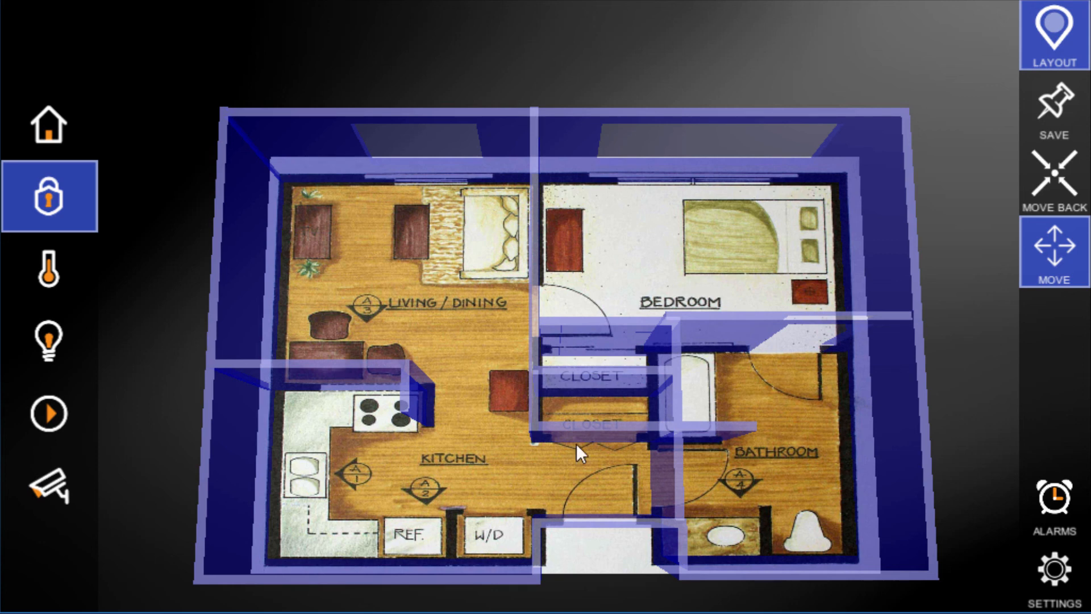
mouse_move(487, 478)
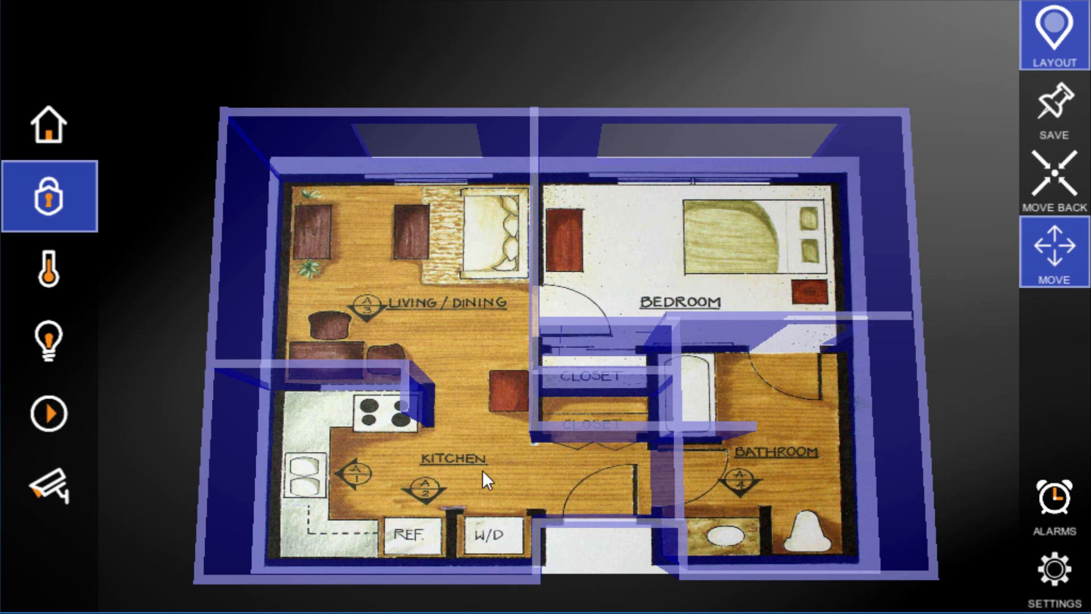
mouse_move(410, 376)
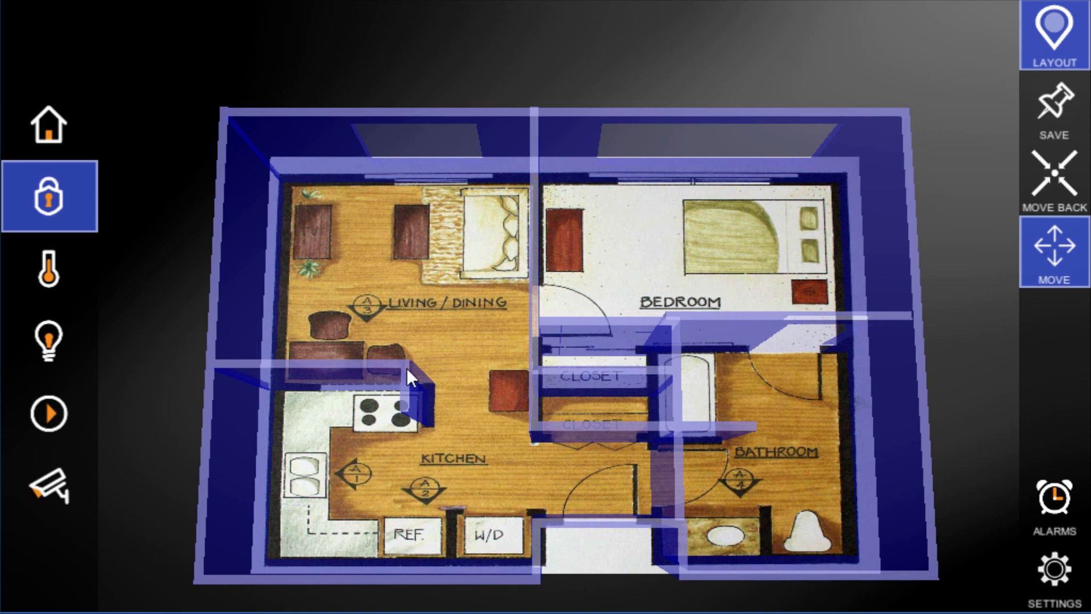
mouse_move(688, 367)
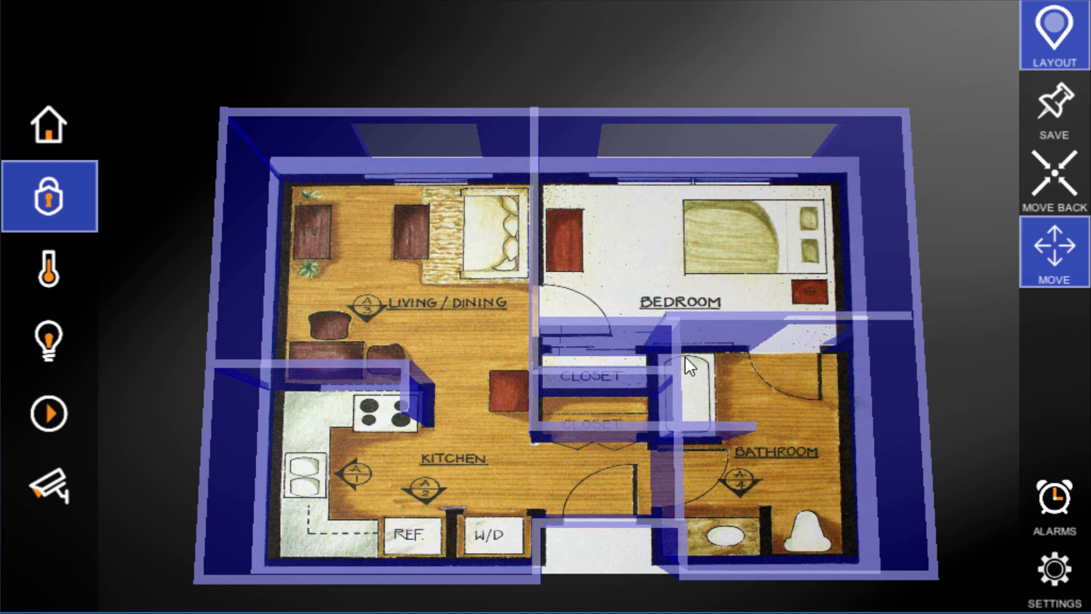
mouse_move(741, 270)
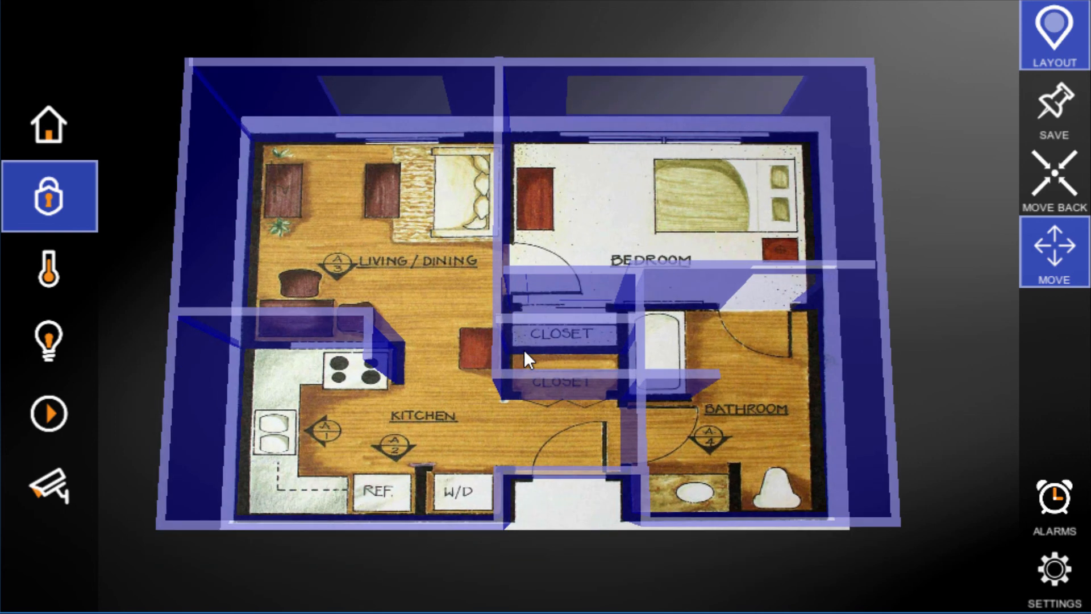
mouse_move(483, 360)
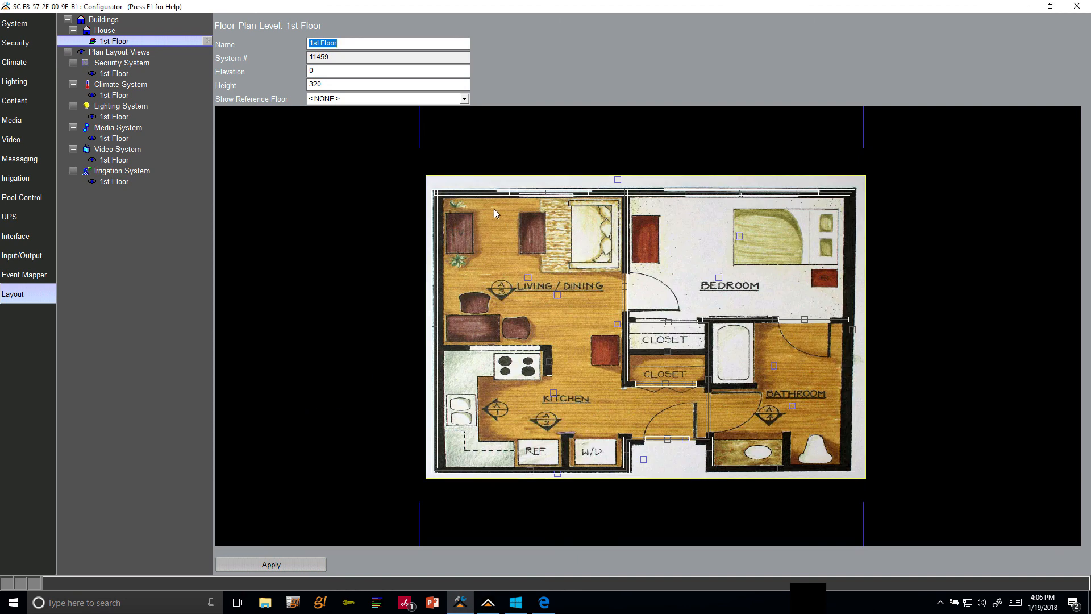
- Open the floor plan image's properties and browse for a replacement image file
right_click(496, 214)
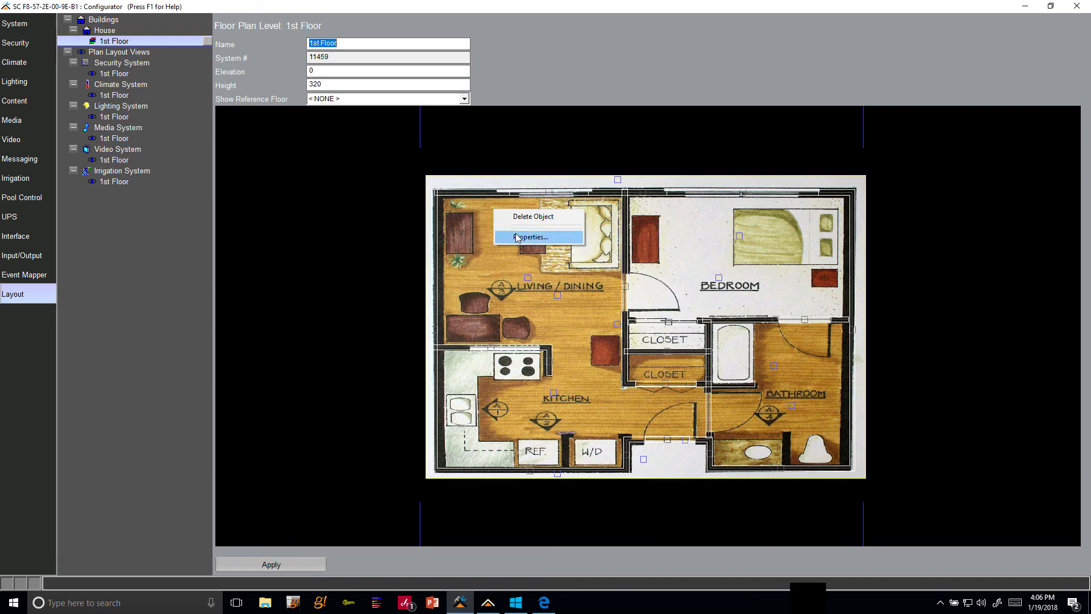
left_click(531, 236)
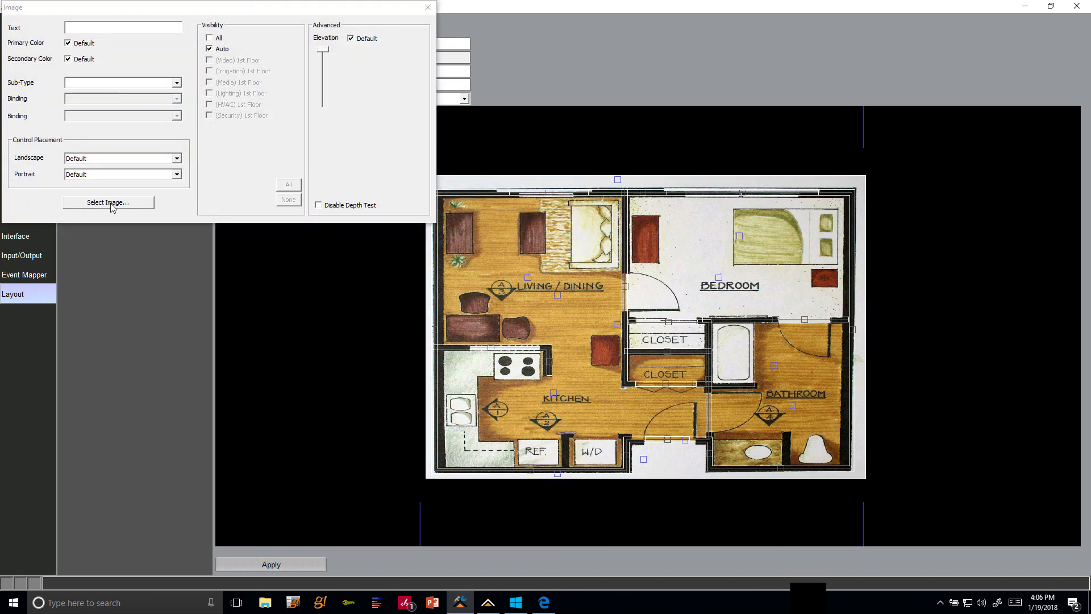
left_click(108, 203)
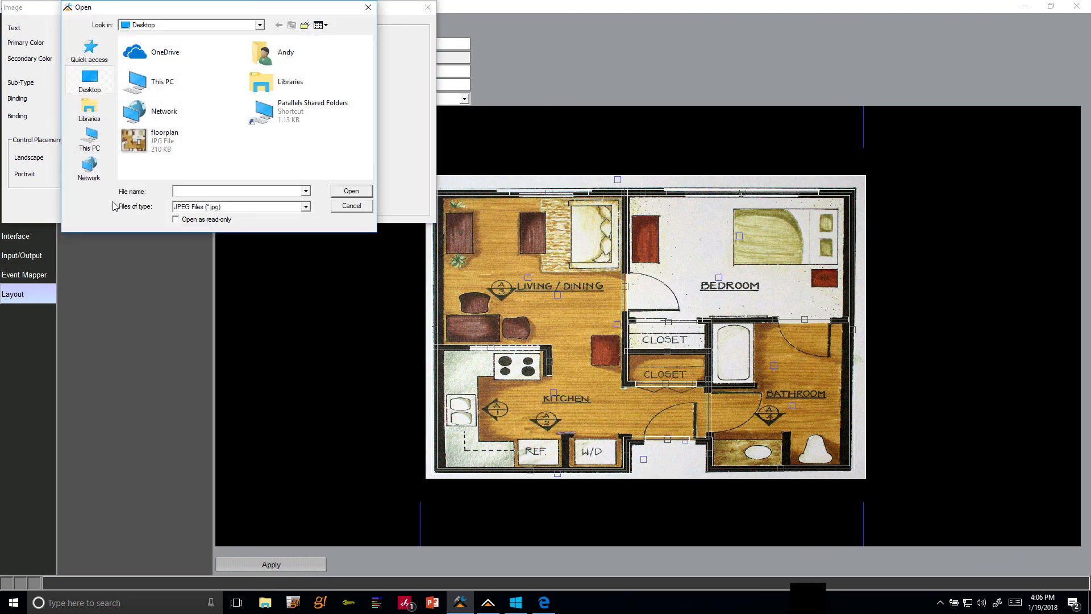
- Filter to PNG files and load the T-OB-NATURAL wood texture as the plan image
left_click(305, 207)
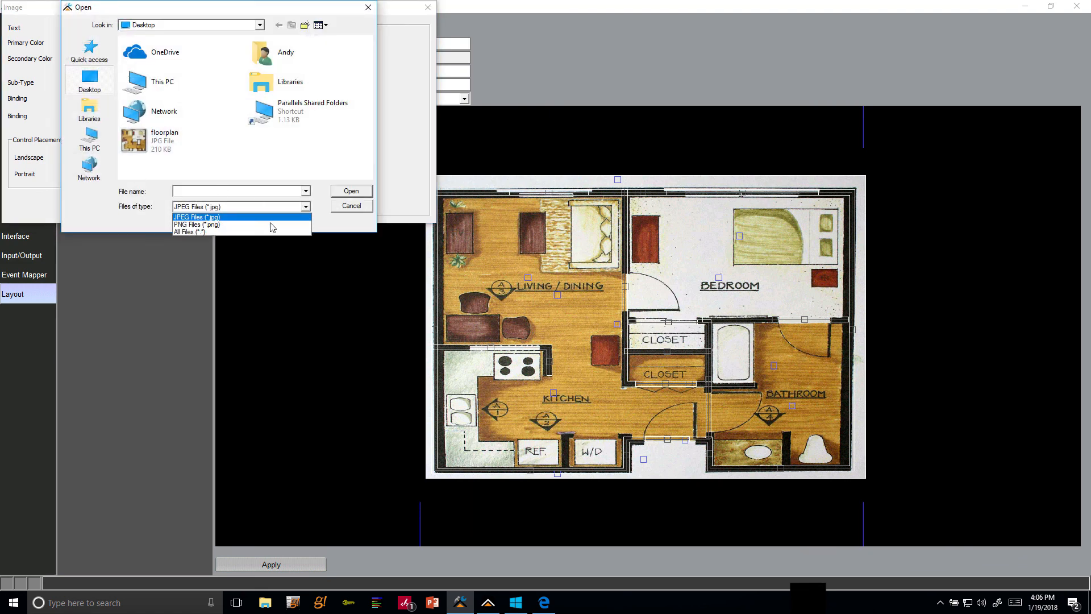
left_click(196, 224)
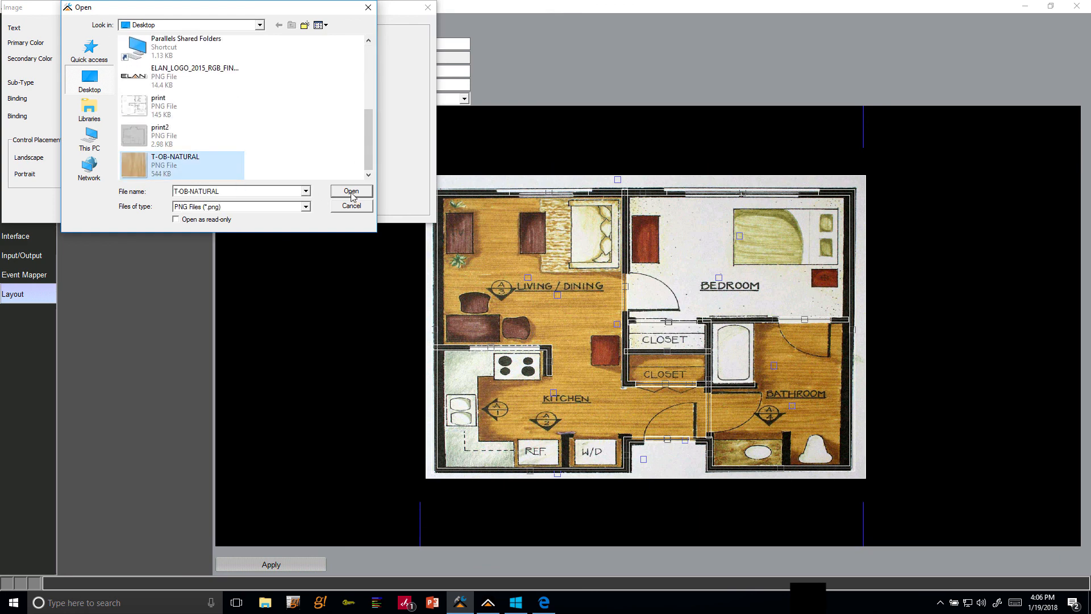
left_click(351, 191)
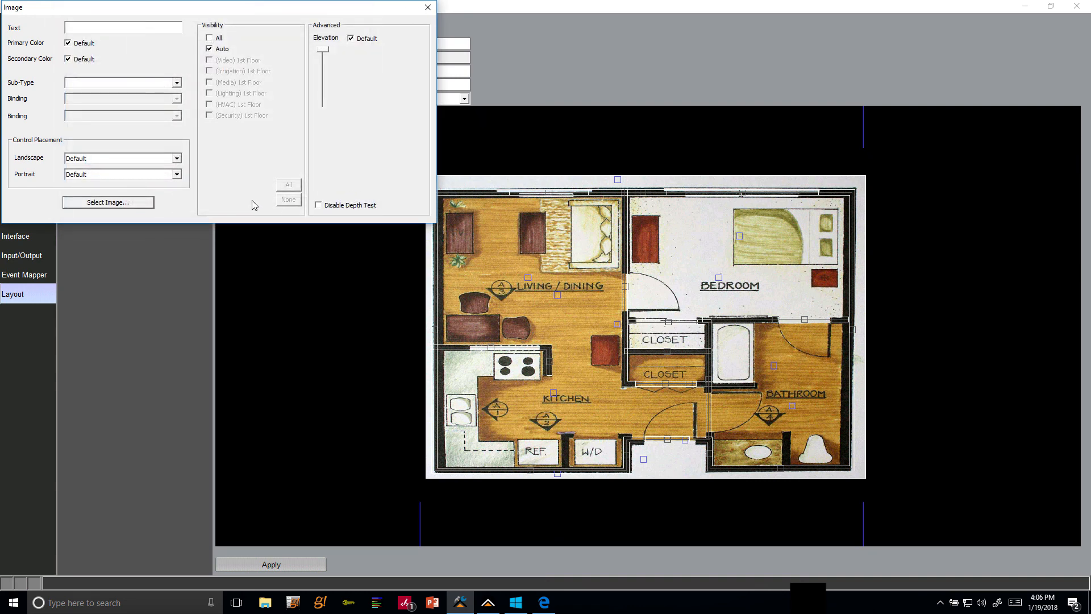
mouse_move(427, 8)
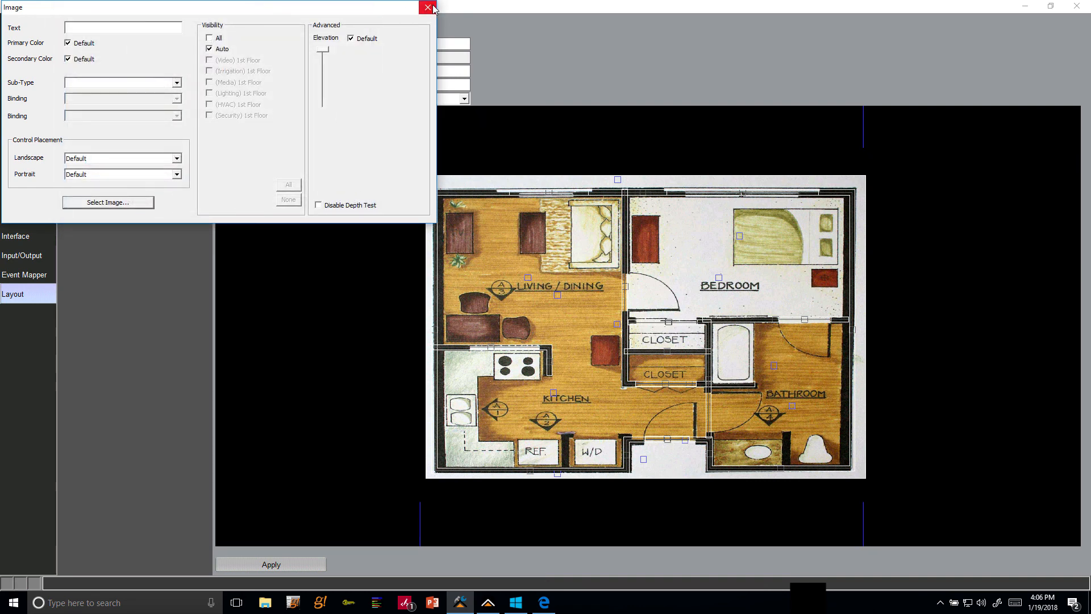
left_click(427, 6)
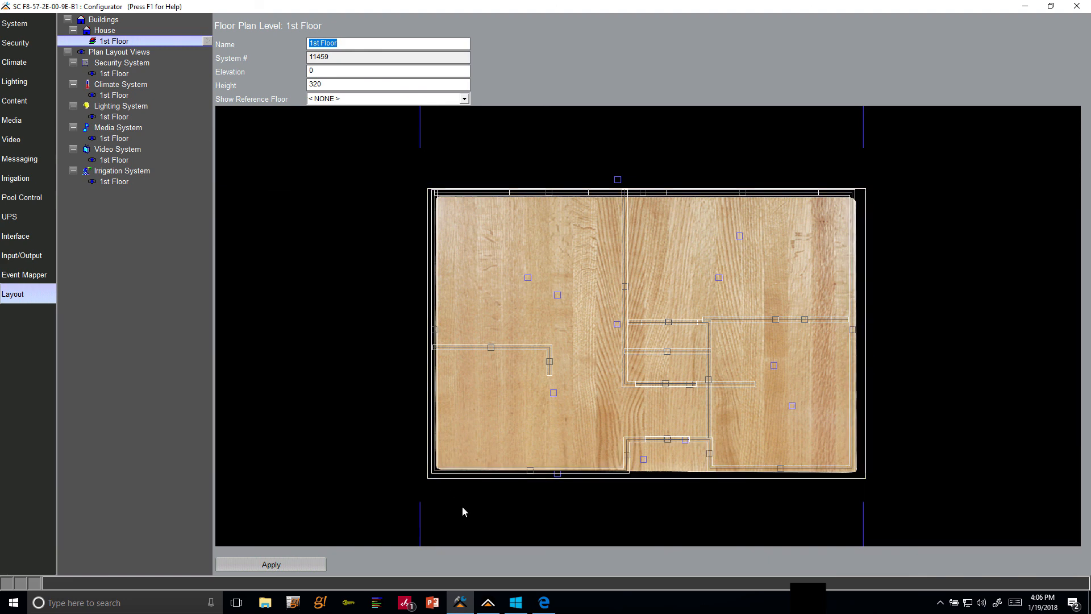
mouse_move(869, 479)
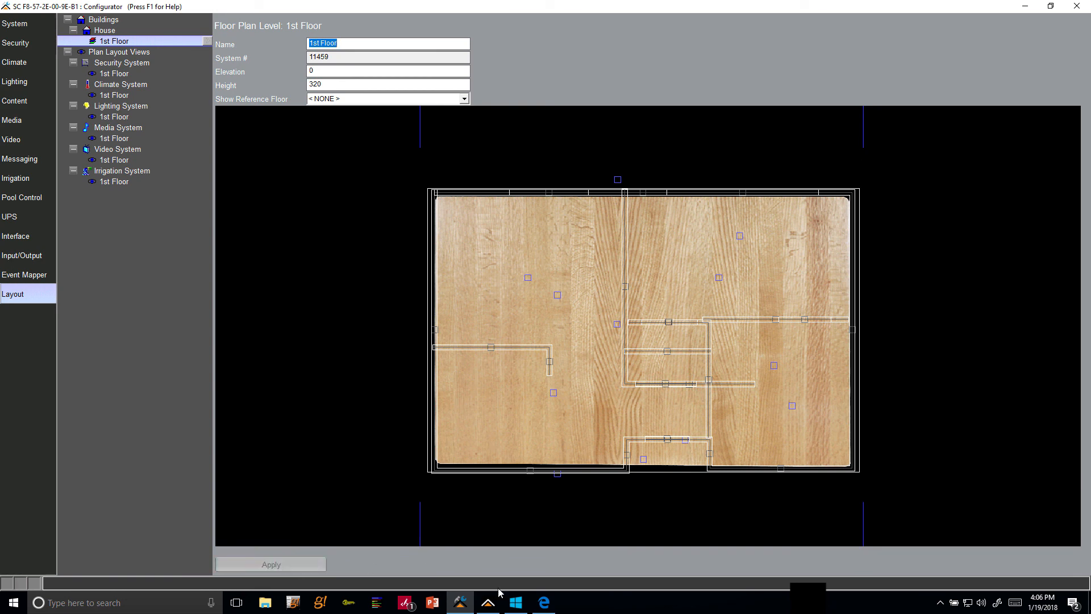
- Launch ELAN Viewer for the wood-floored 3D floor and switch to the security view
left_click(487, 603)
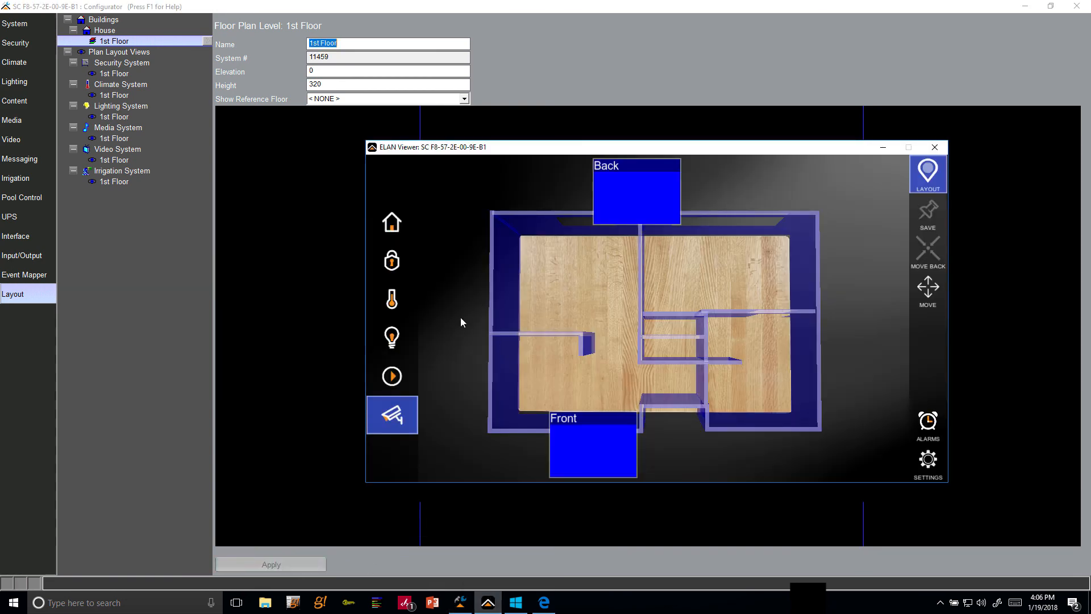
mouse_move(709, 361)
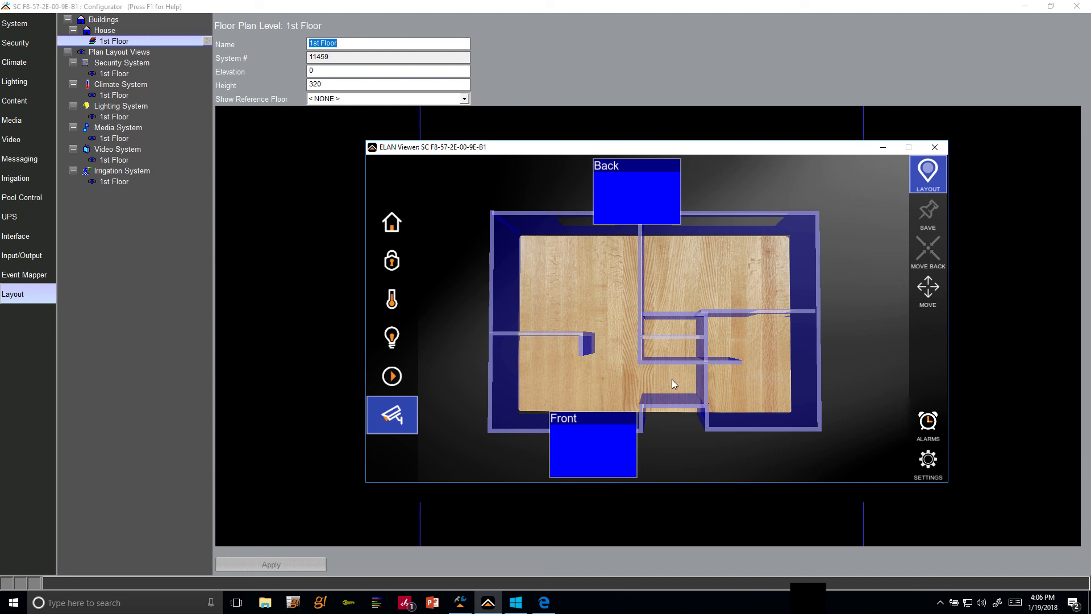
left_click(927, 287)
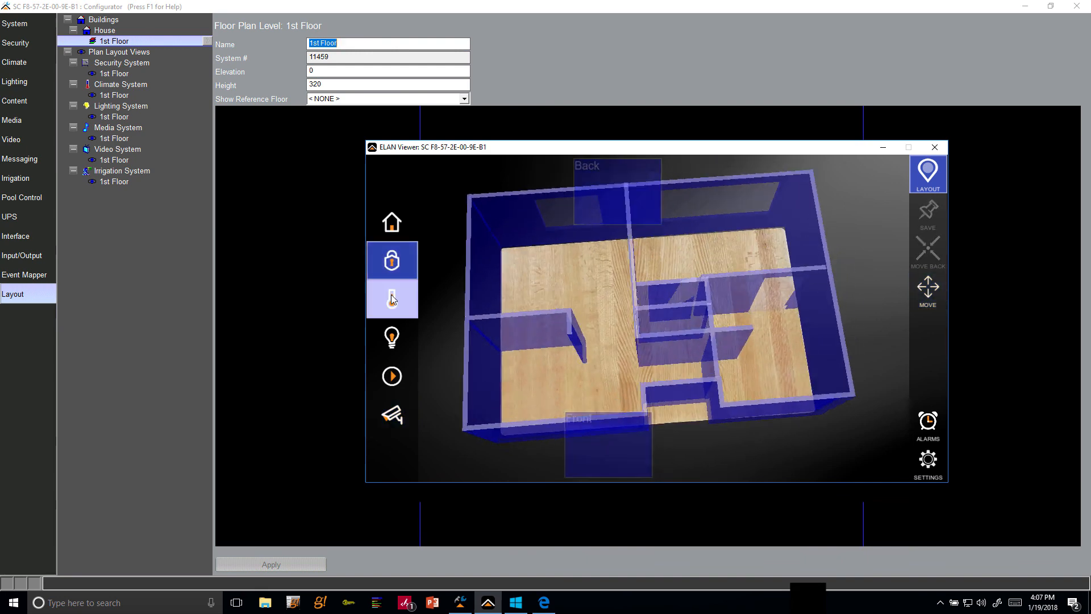
- Cycle the floor through the lighting, climate, security and media system views
left_click(391, 337)
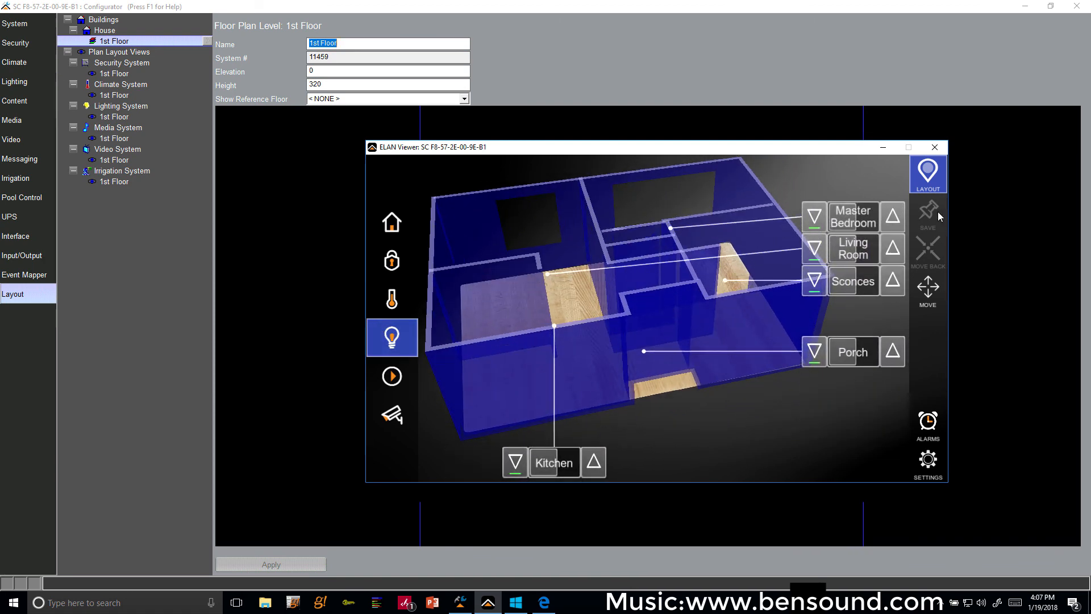
left_click(391, 299)
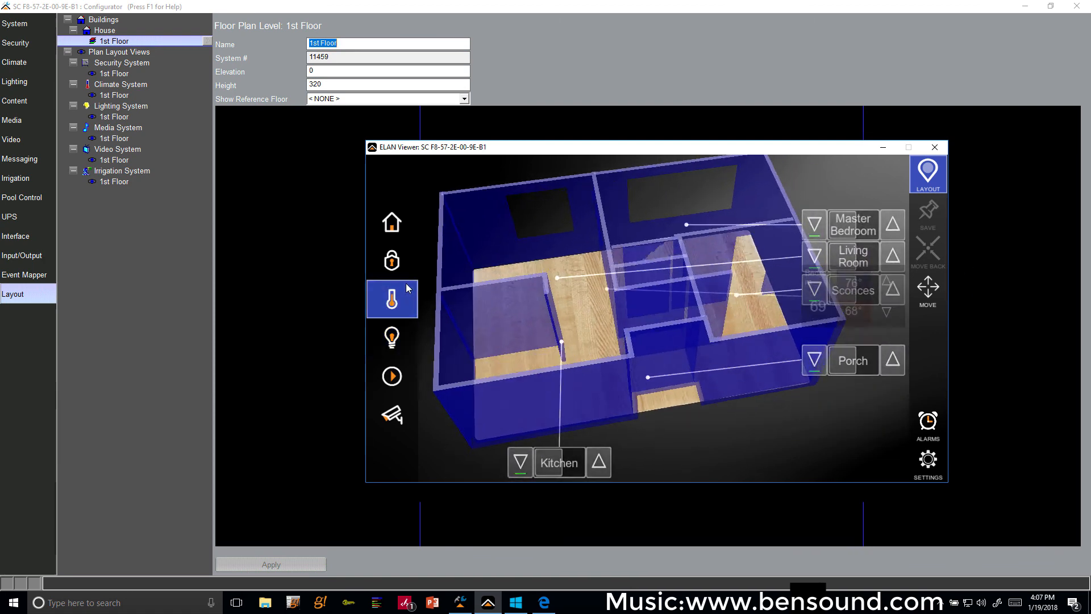
left_click(391, 260)
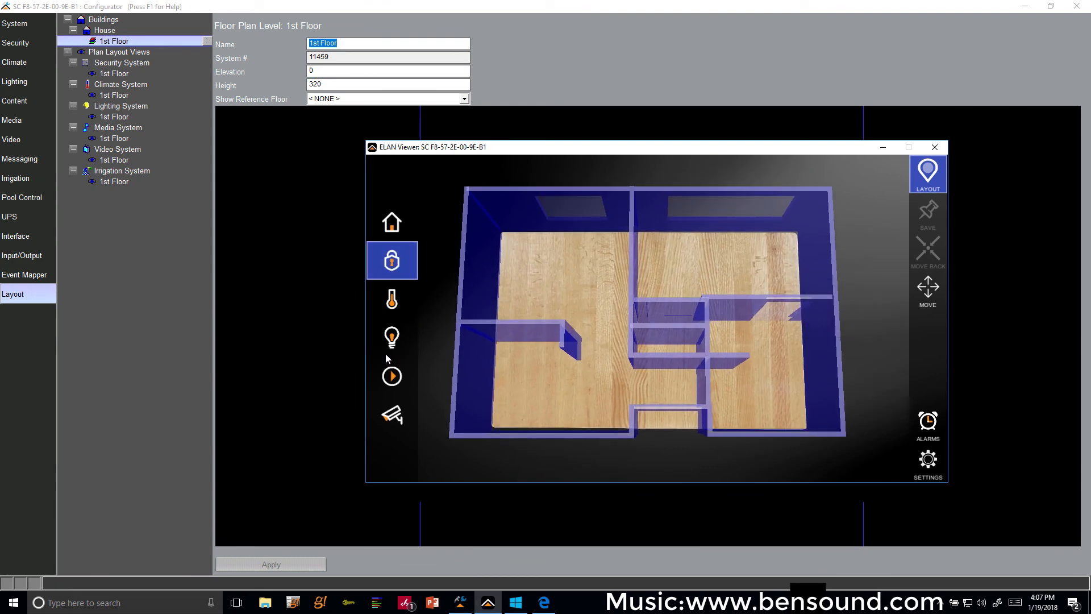
left_click(391, 376)
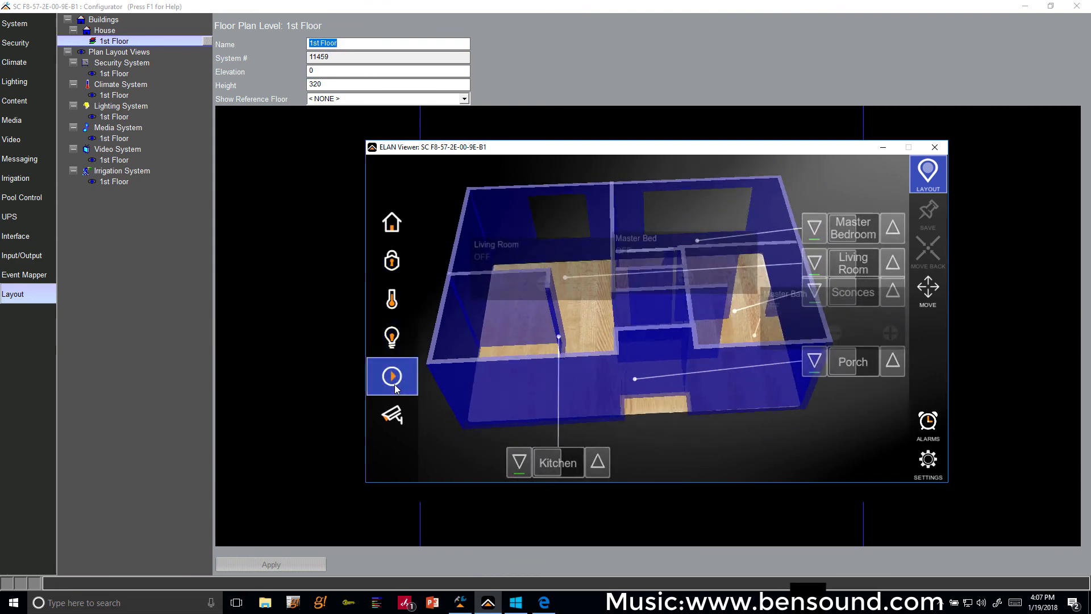